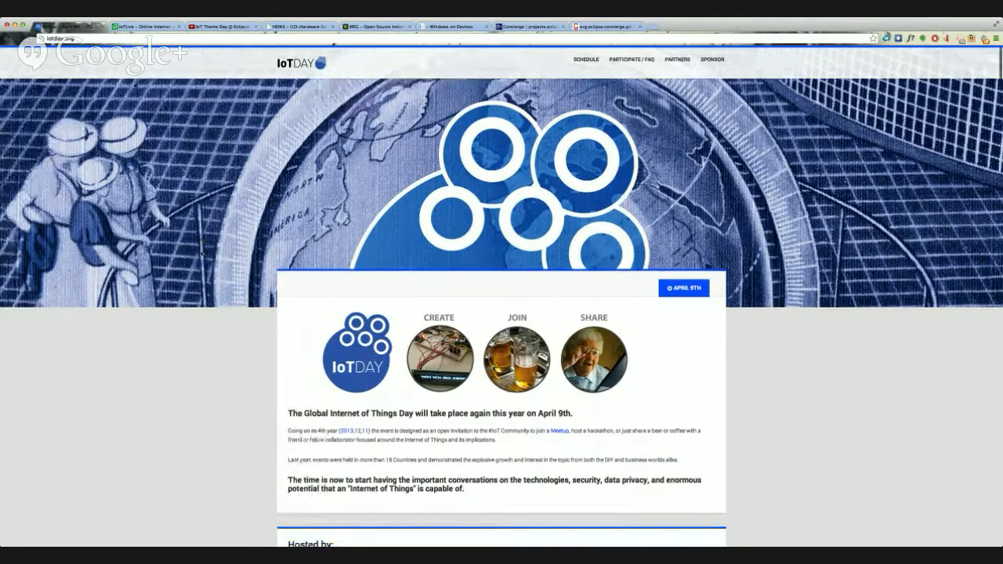
Scroll the iotday.org page through the Event Calendar and European event tiles like Rotterdam and Zurich.
scroll(down, 3)
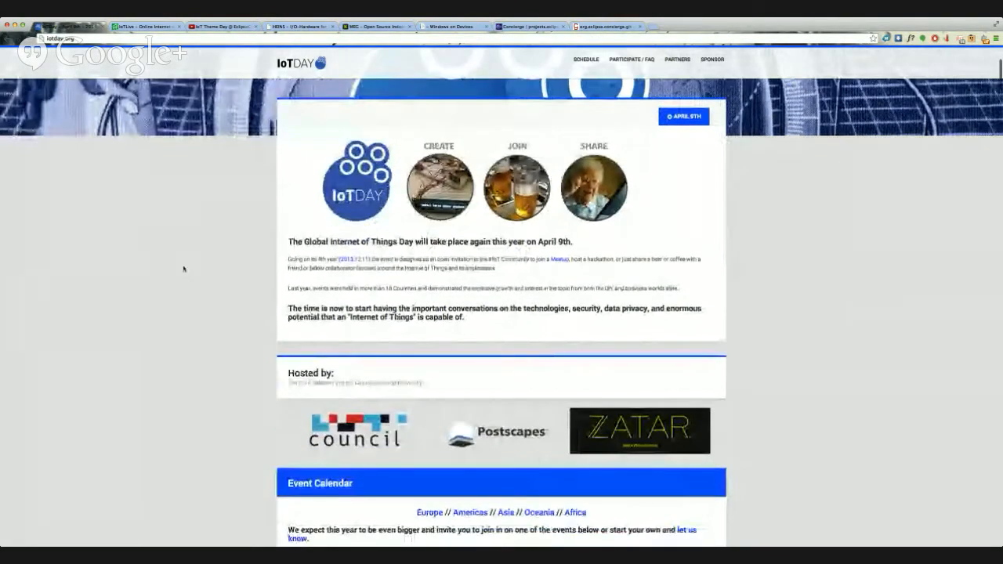
scroll(down, 3)
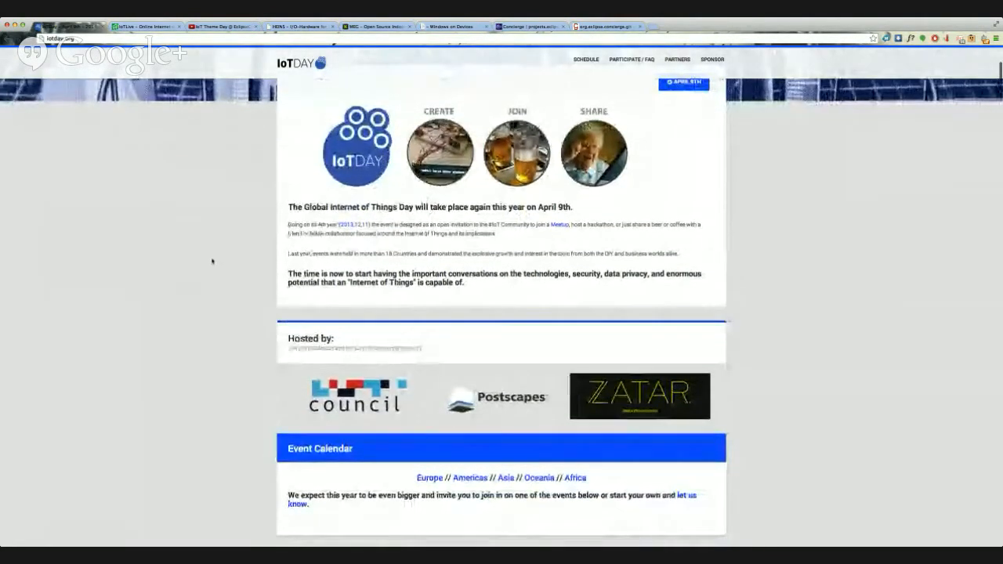
scroll(down, 3)
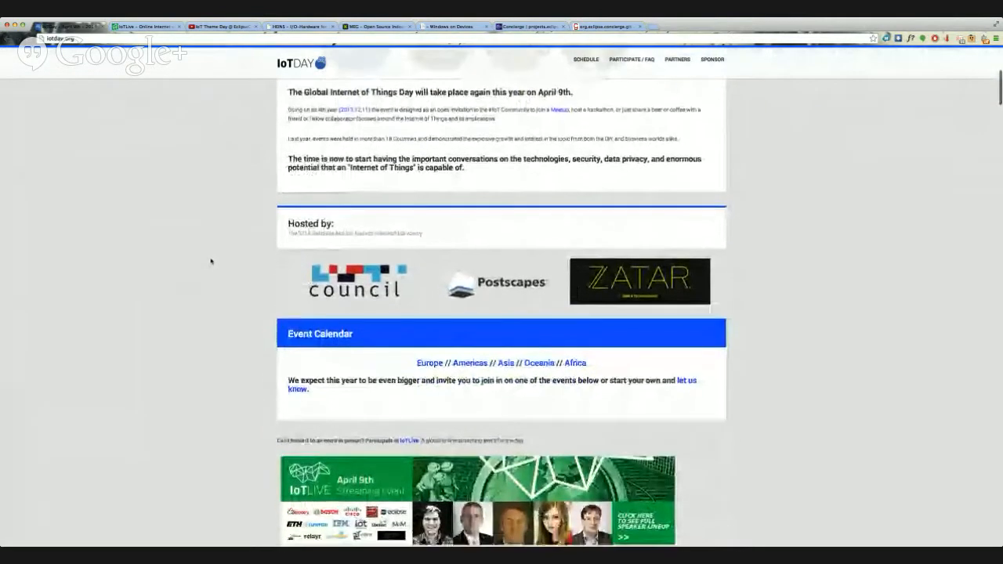
scroll(down, 3)
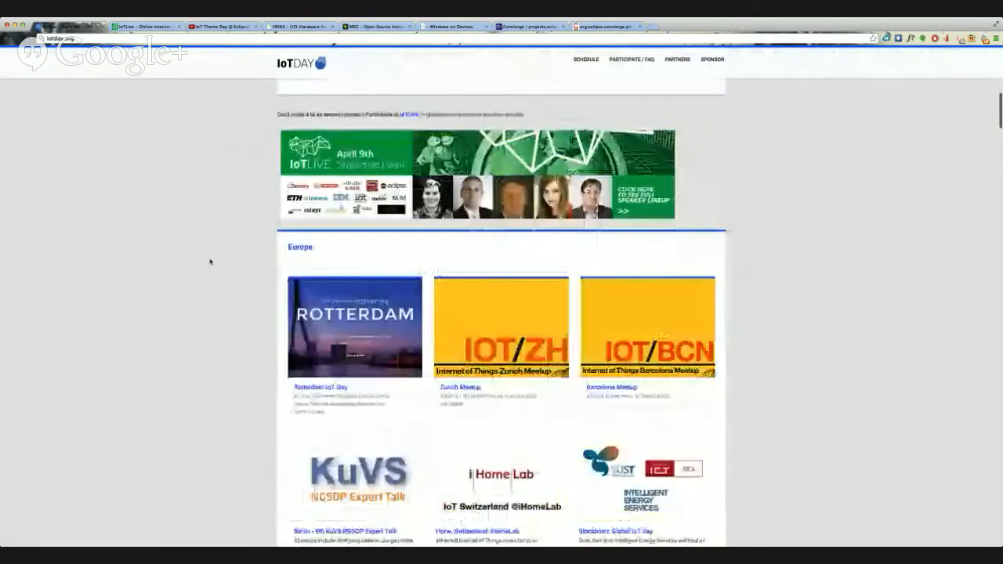
scroll(down, 3)
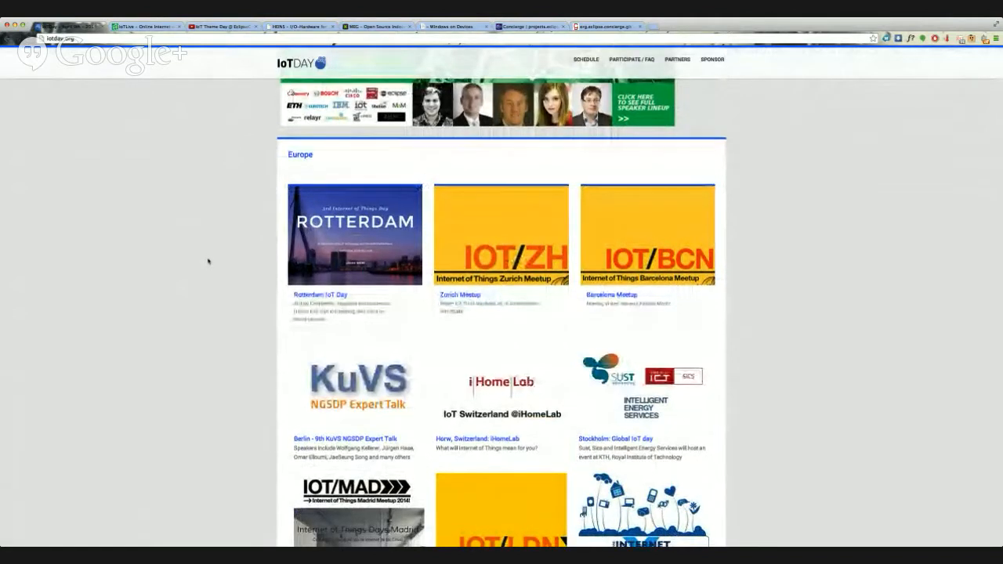
scroll(down, 3)
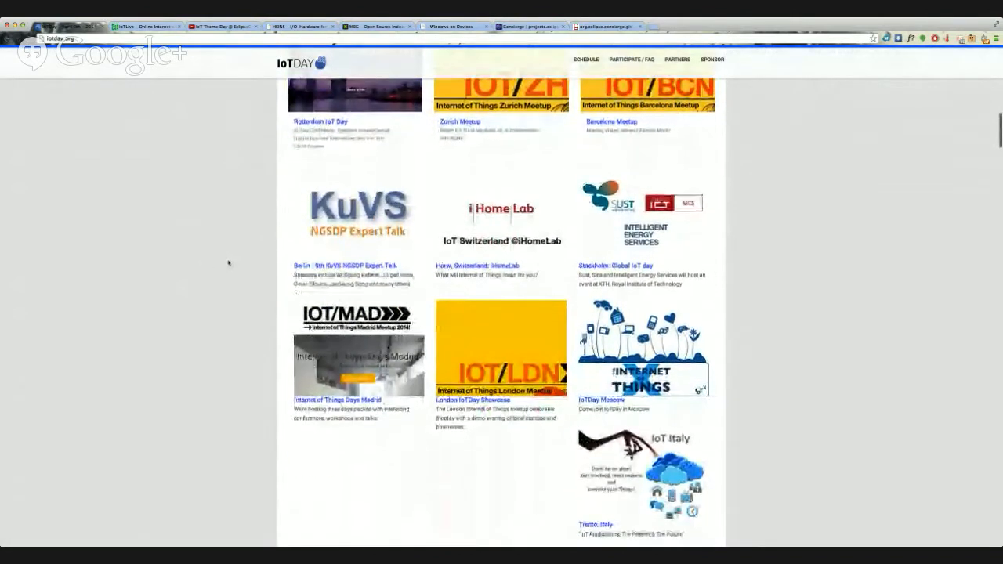
scroll(down, 3)
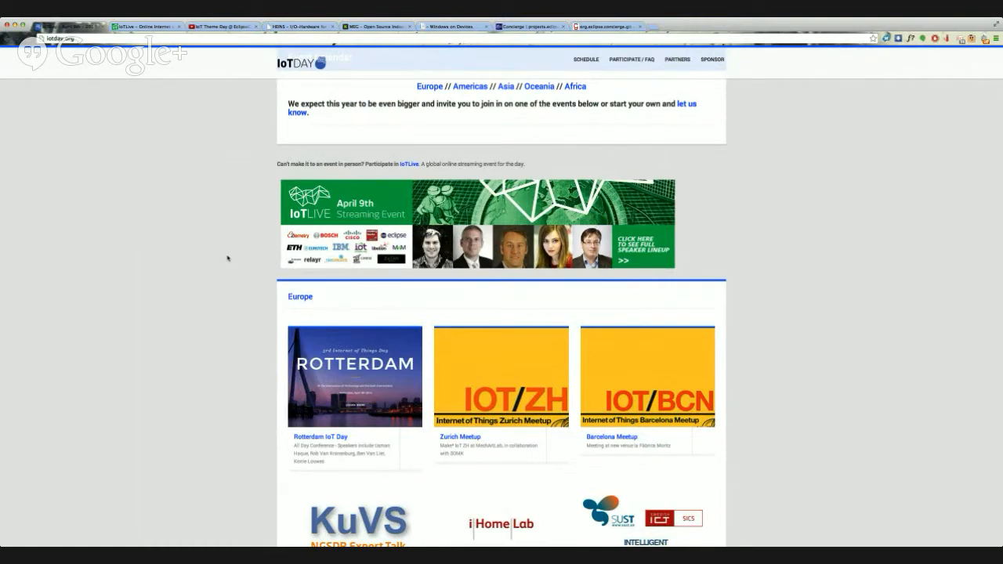
mouse_move(287, 260)
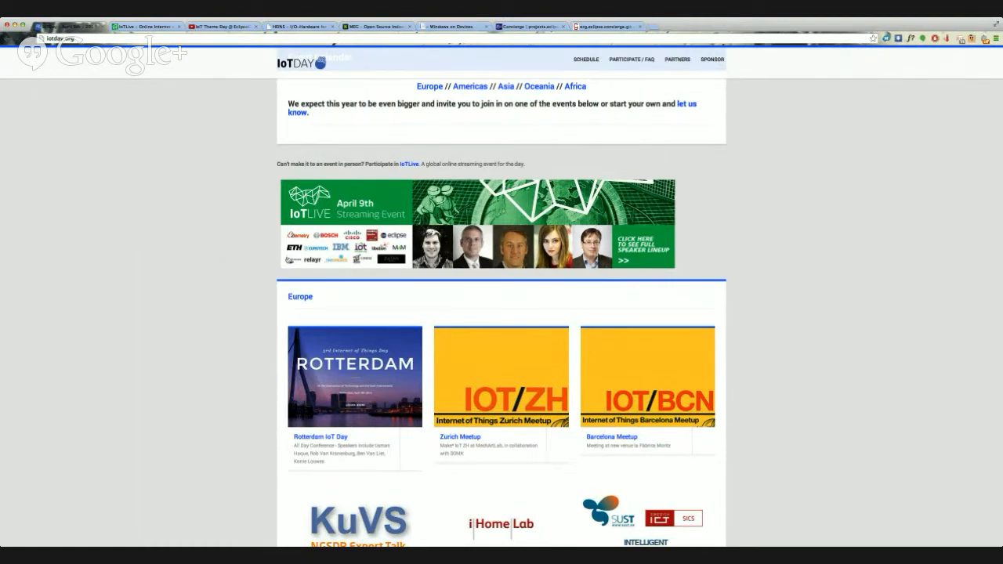
mouse_move(221, 138)
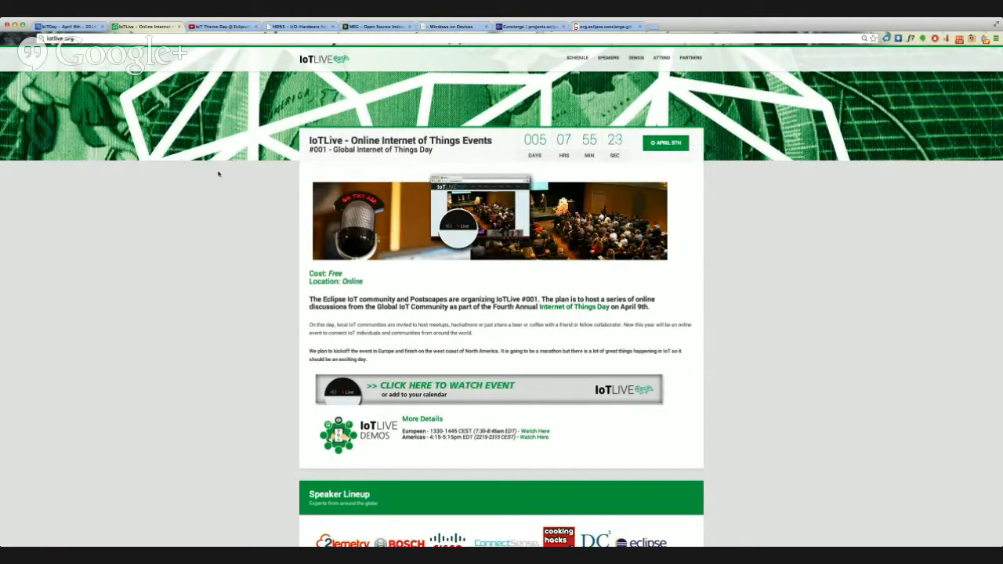
mouse_move(259, 256)
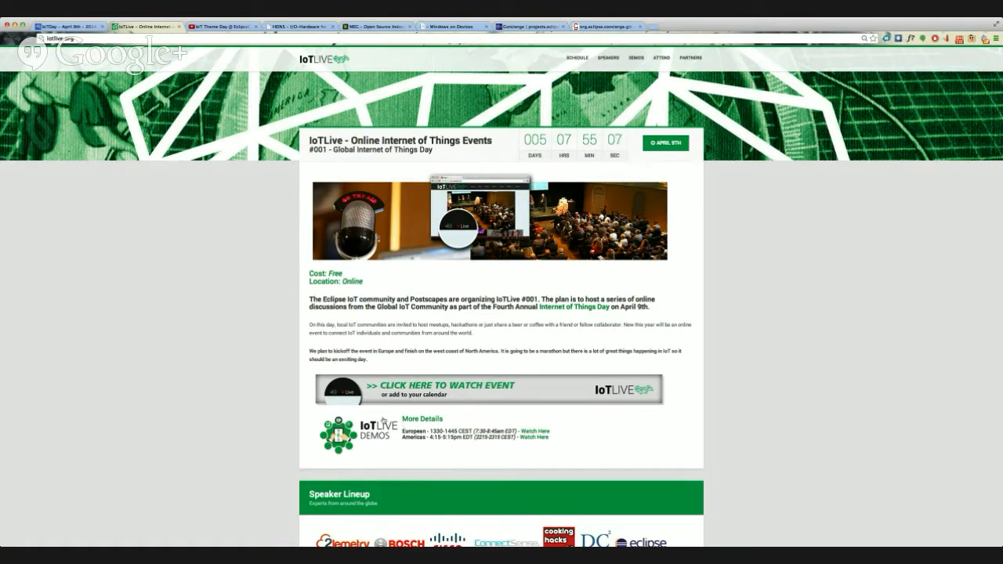
Scroll through the IoTLive Speaker Lineup, then back up toward the top of the page.
scroll(down, 3)
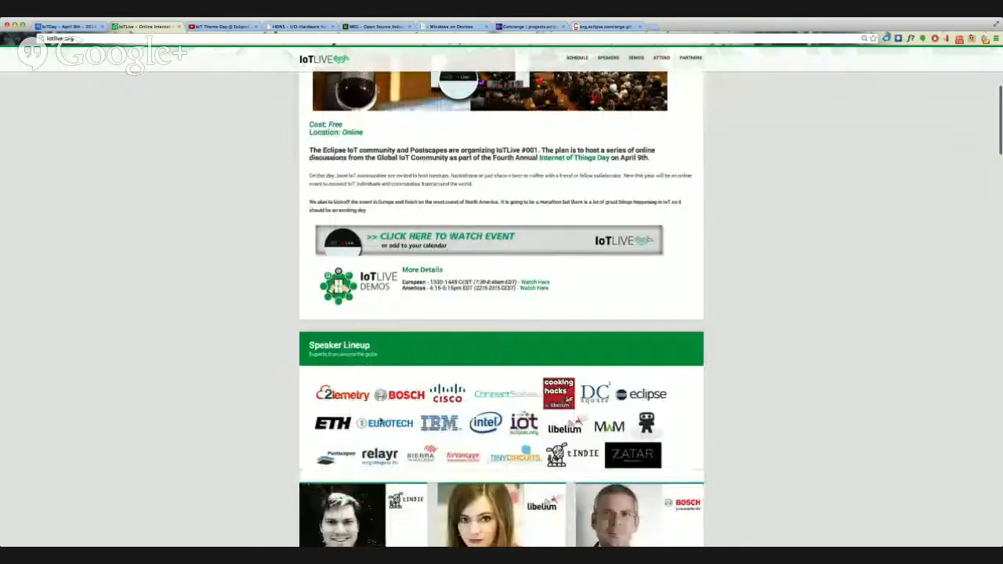
scroll(down, 3)
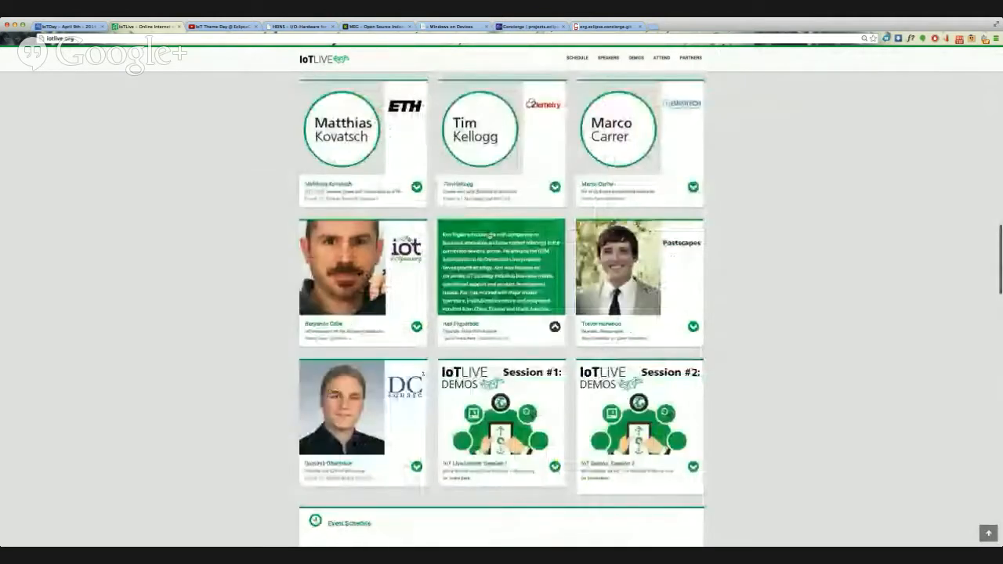
scroll(up, 3)
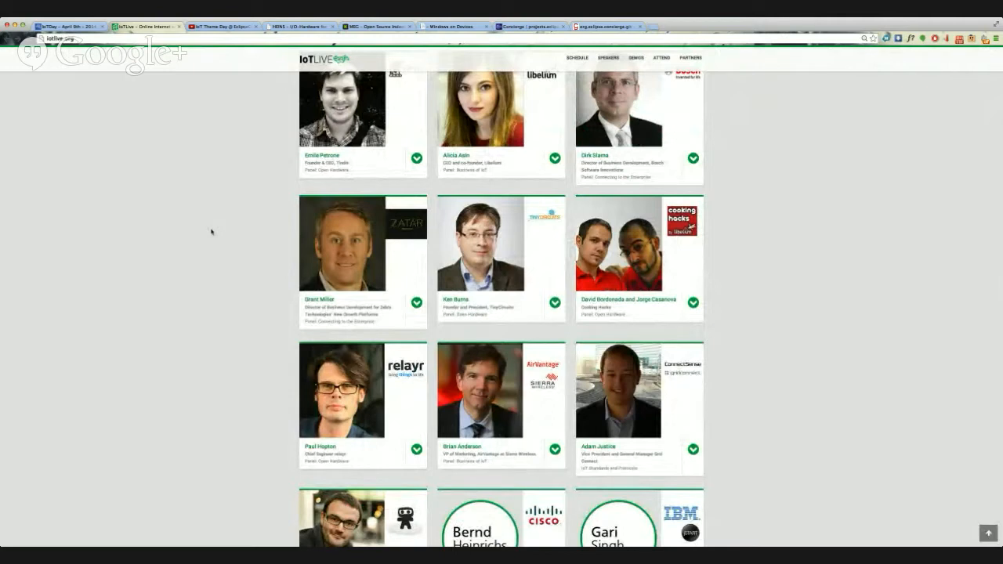
mouse_move(206, 218)
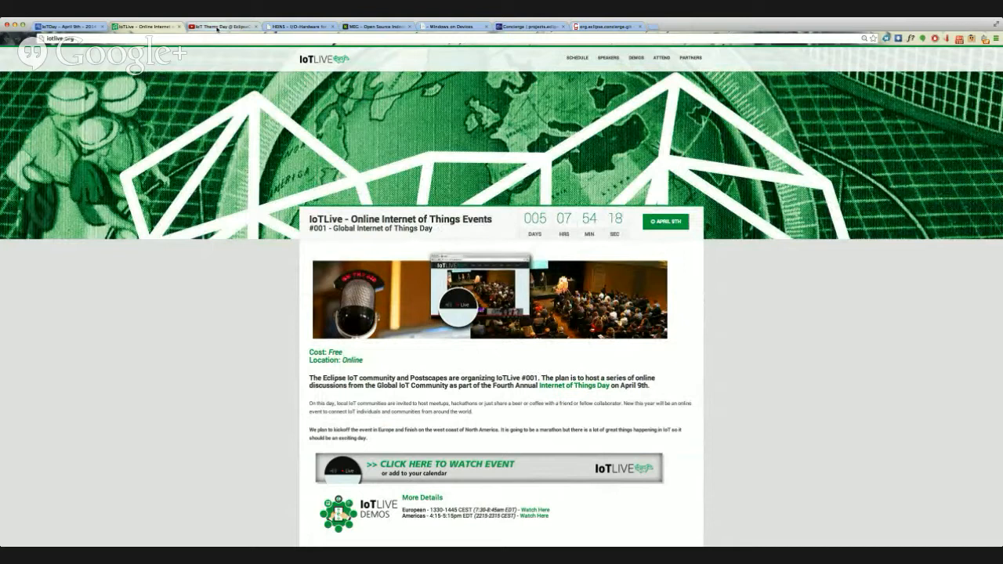
Bring up the Eclipse Foundation's 'IoT Theme Day @ EclipseCon 2014' playlist tab.
click(224, 25)
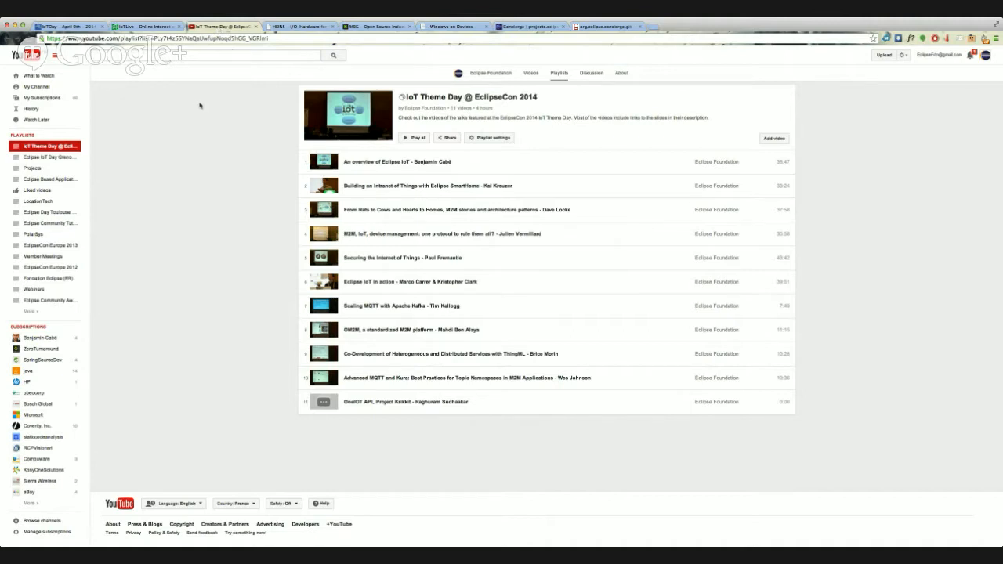
mouse_move(202, 110)
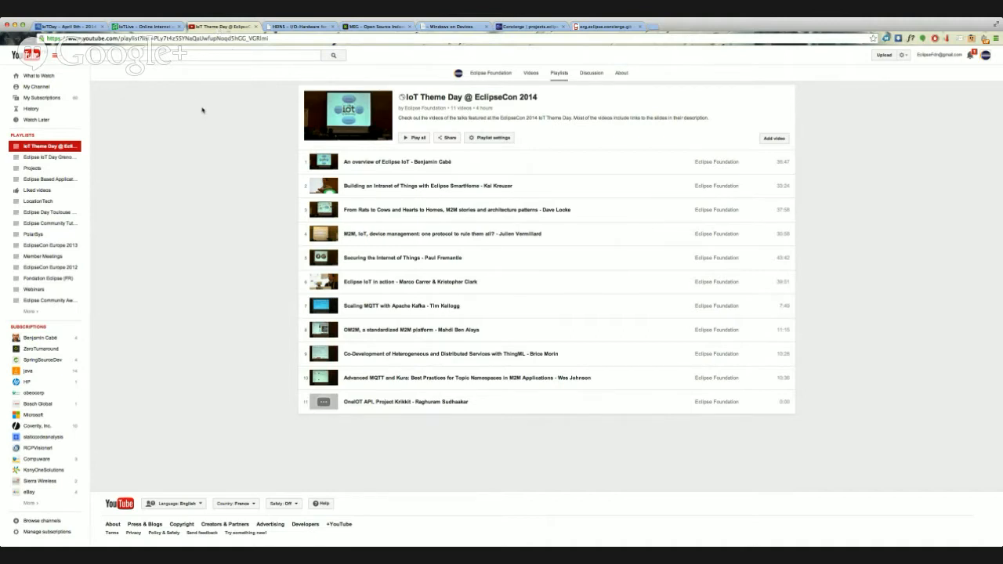
mouse_move(204, 107)
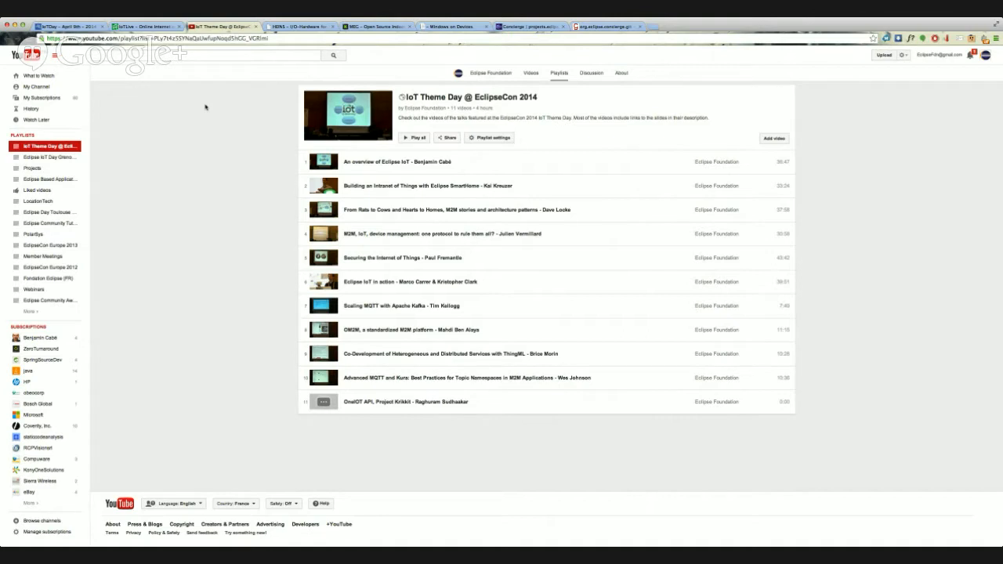
mouse_move(213, 103)
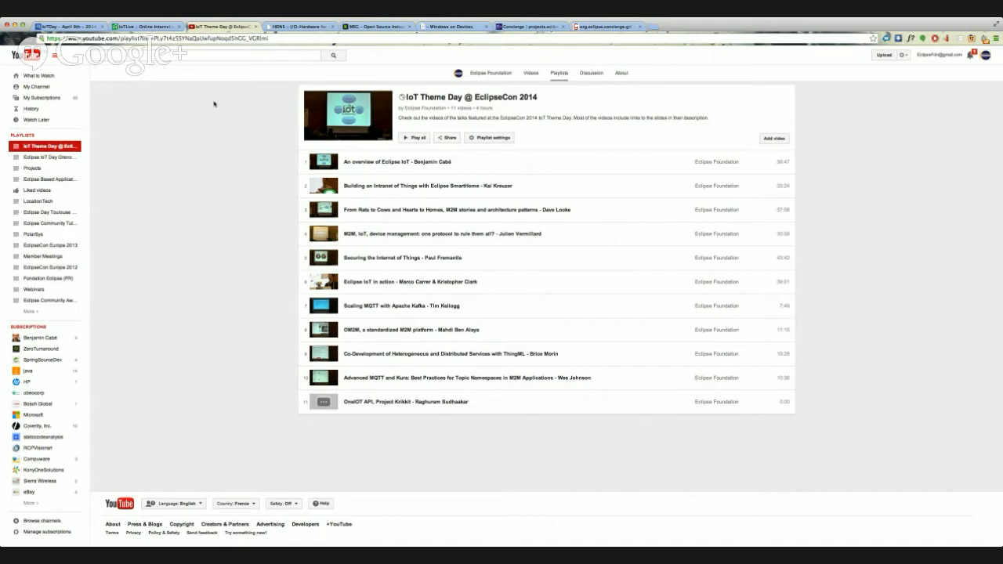
mouse_move(201, 108)
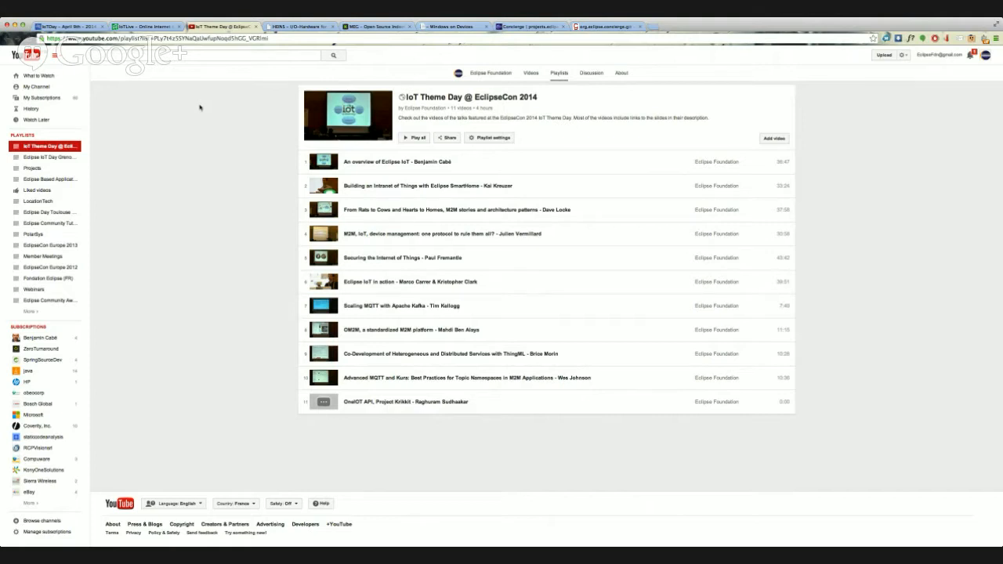
mouse_move(200, 114)
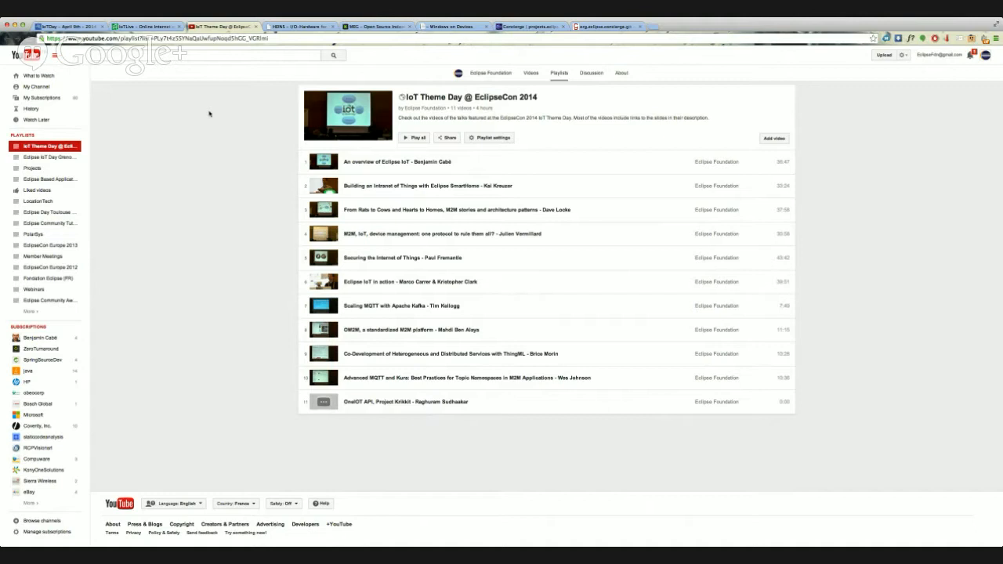
mouse_move(256, 73)
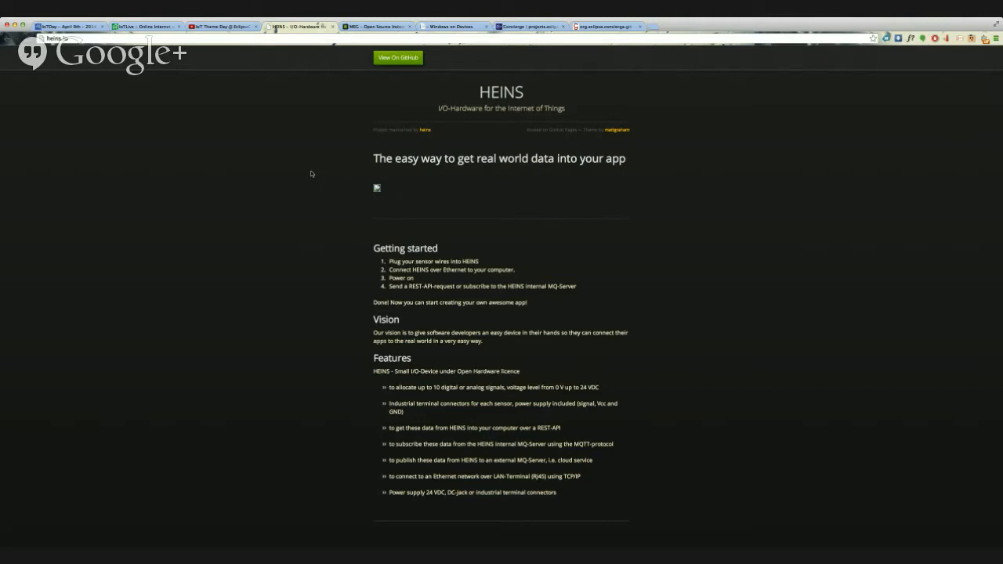
mouse_move(246, 189)
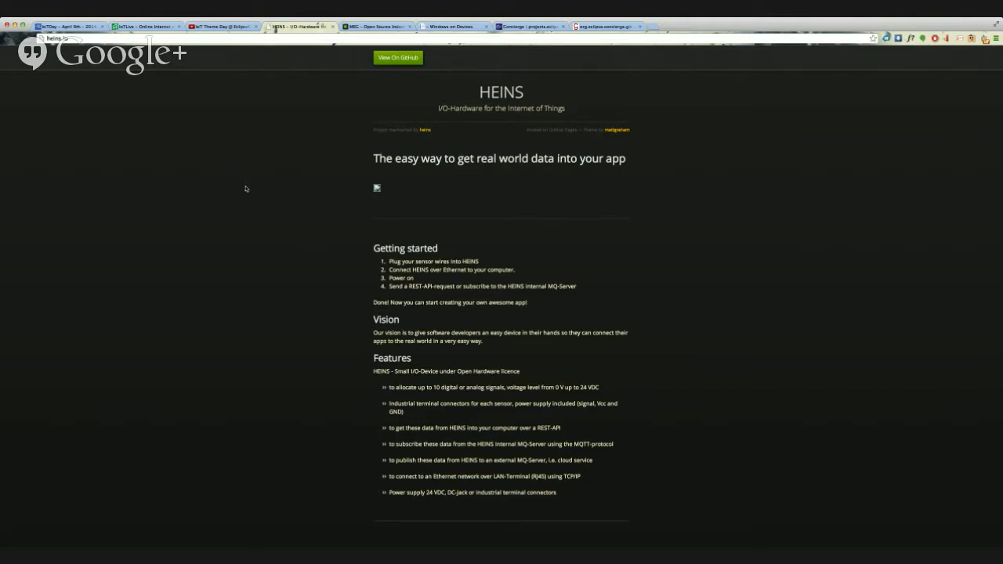
mouse_move(285, 266)
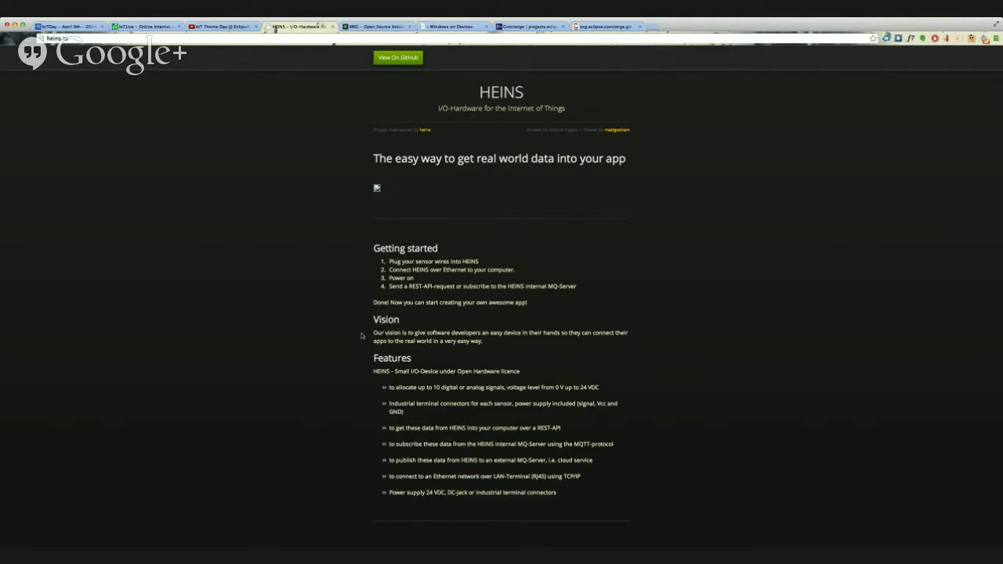
mouse_move(353, 324)
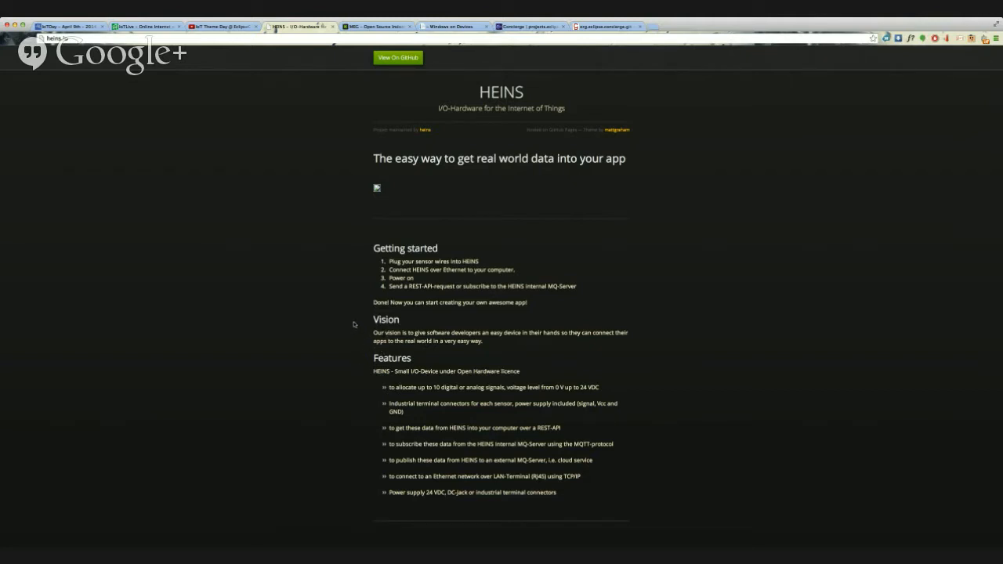
mouse_move(317, 227)
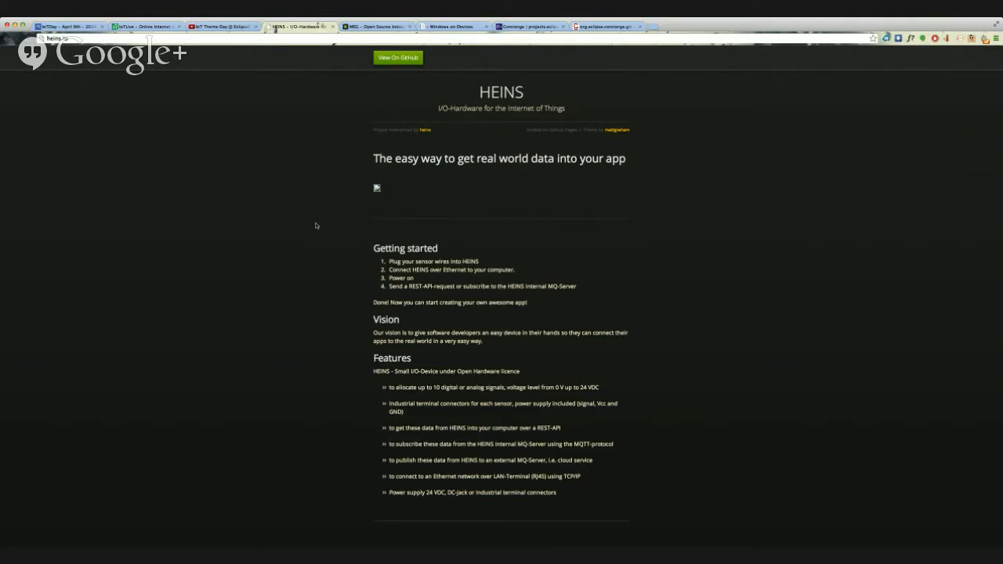
mouse_move(334, 199)
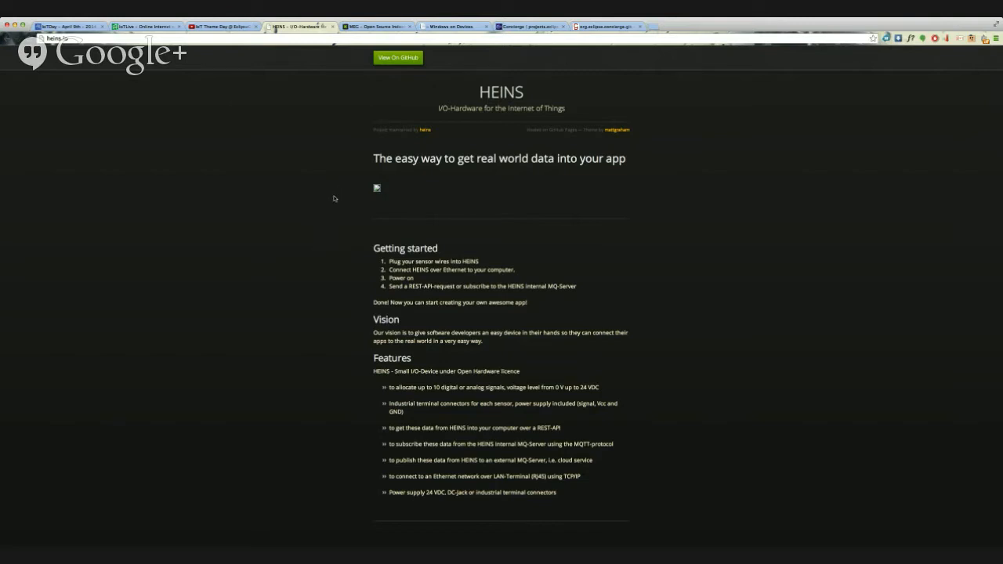
mouse_move(320, 154)
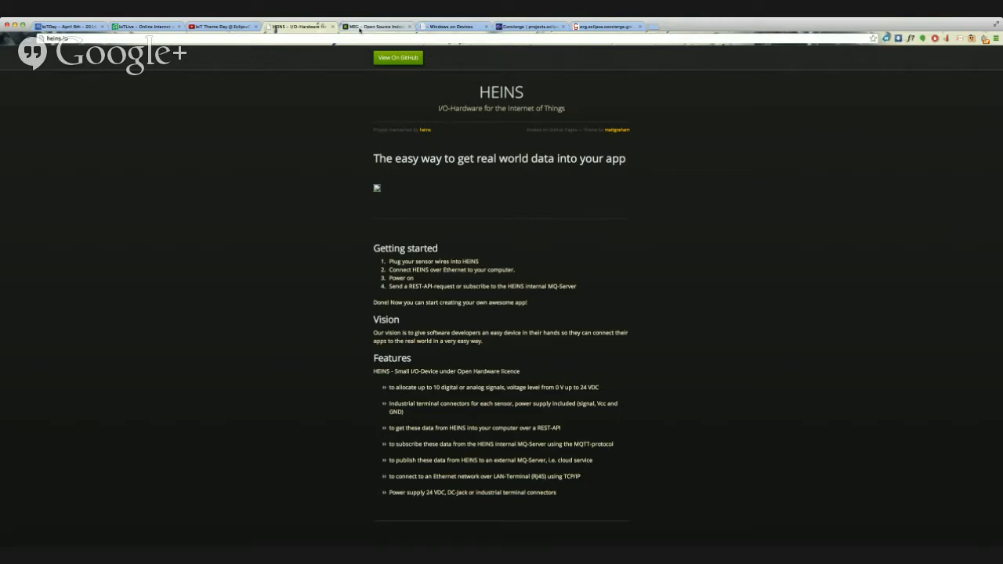
mouse_move(359, 29)
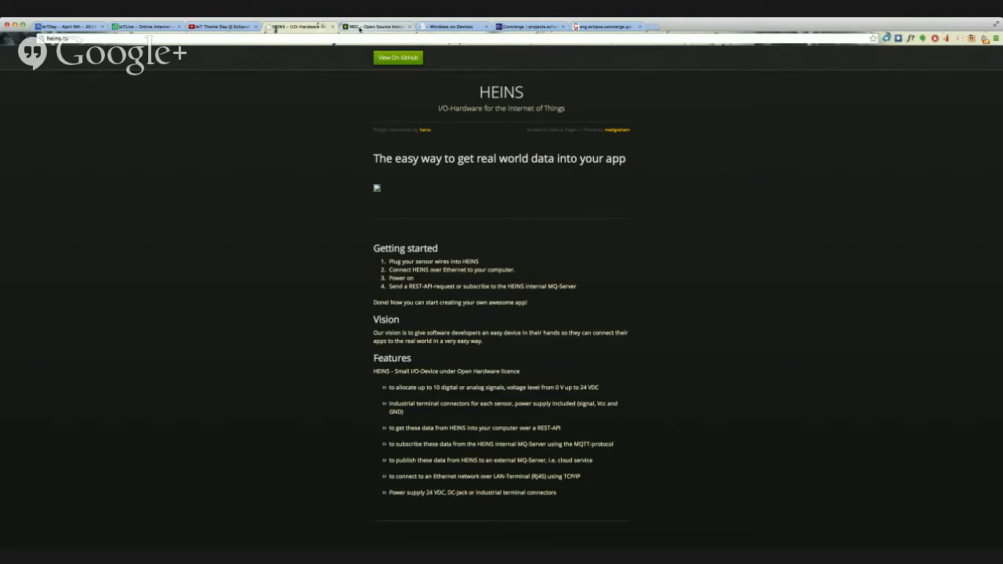
Go to the MEG greenhouse Kickstarter tab and scroll to the beta-tester map and timeline.
click(376, 26)
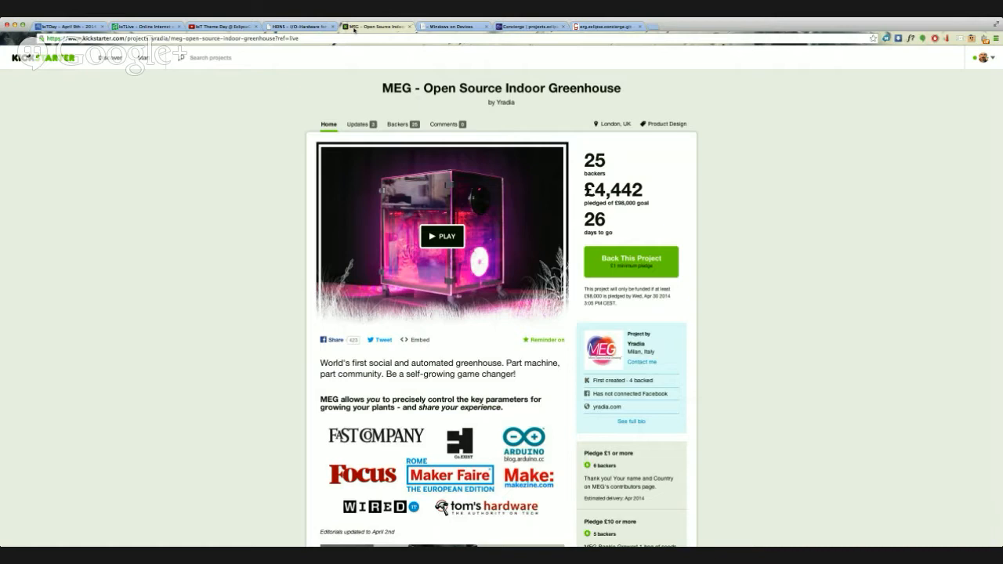
mouse_move(255, 153)
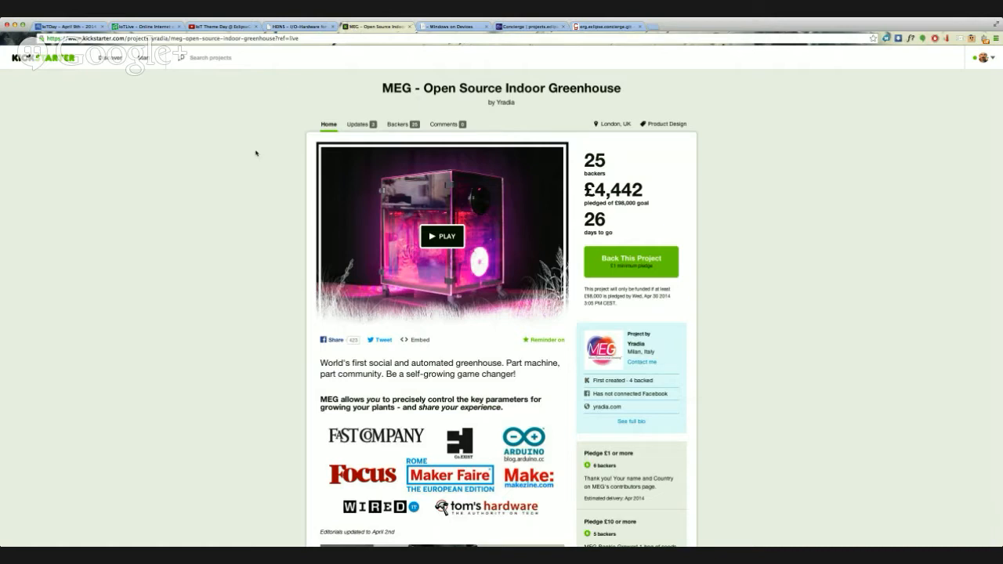
scroll(down, 3)
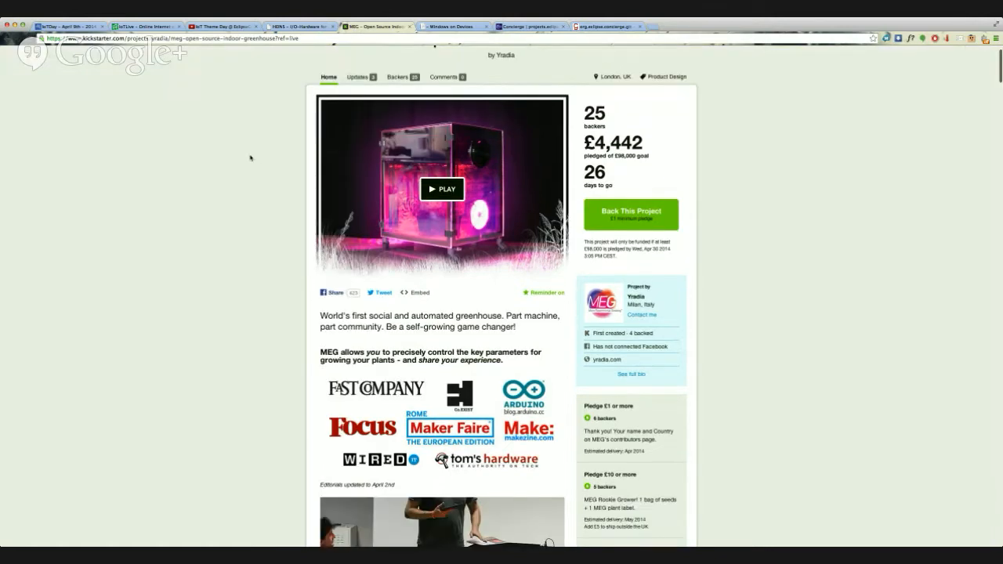
scroll(down, 3)
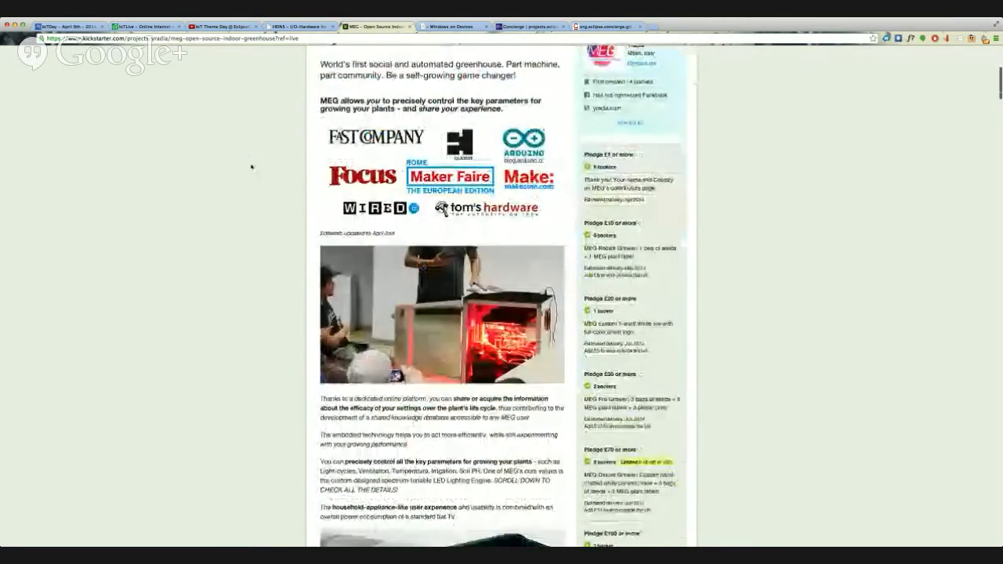
scroll(down, 3)
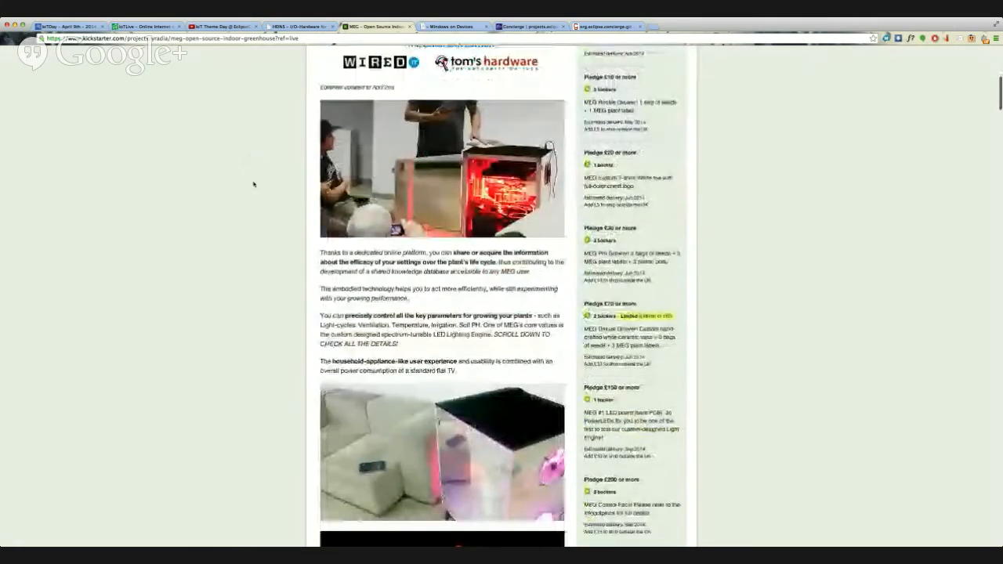
scroll(down, 3)
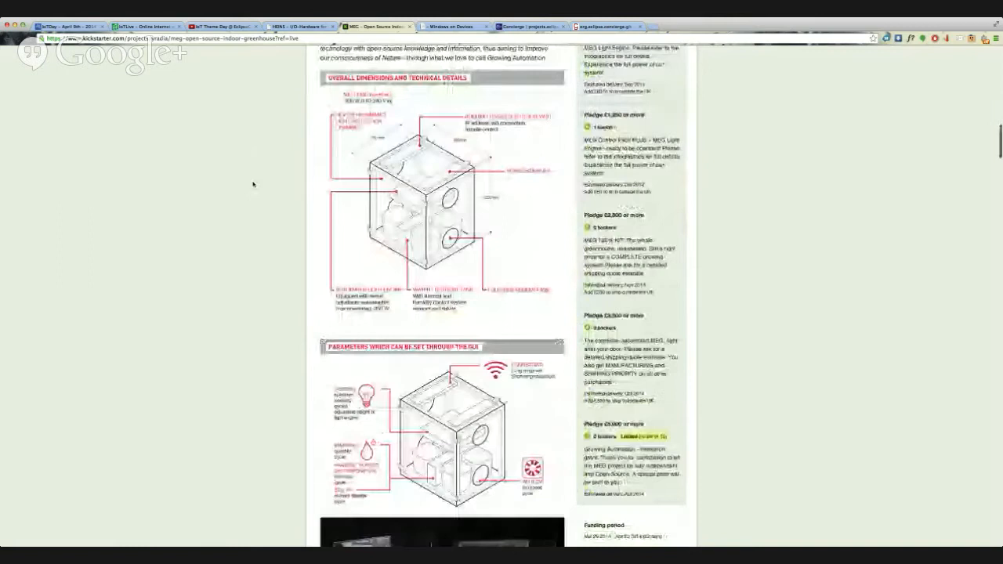
scroll(down, 3)
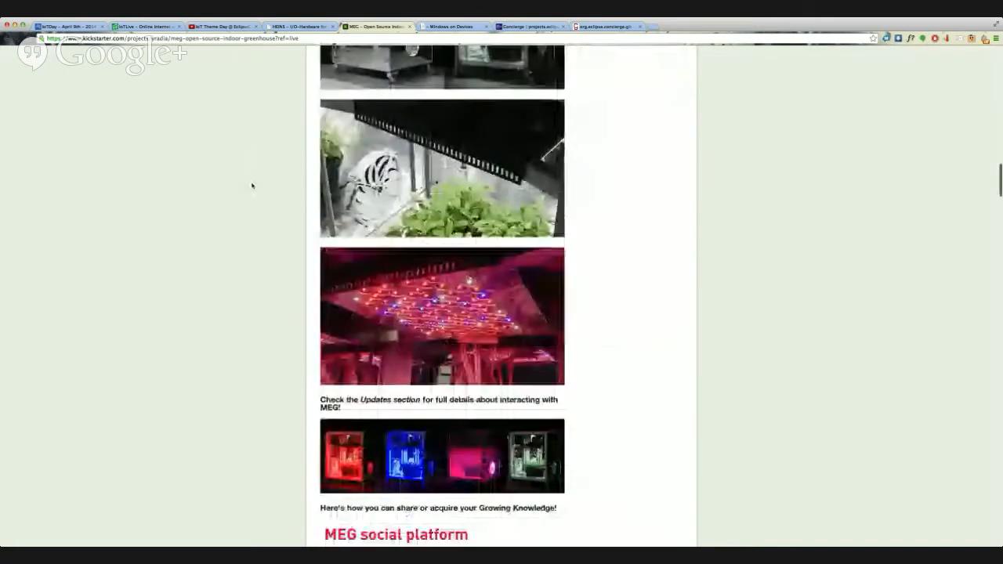
scroll(down, 3)
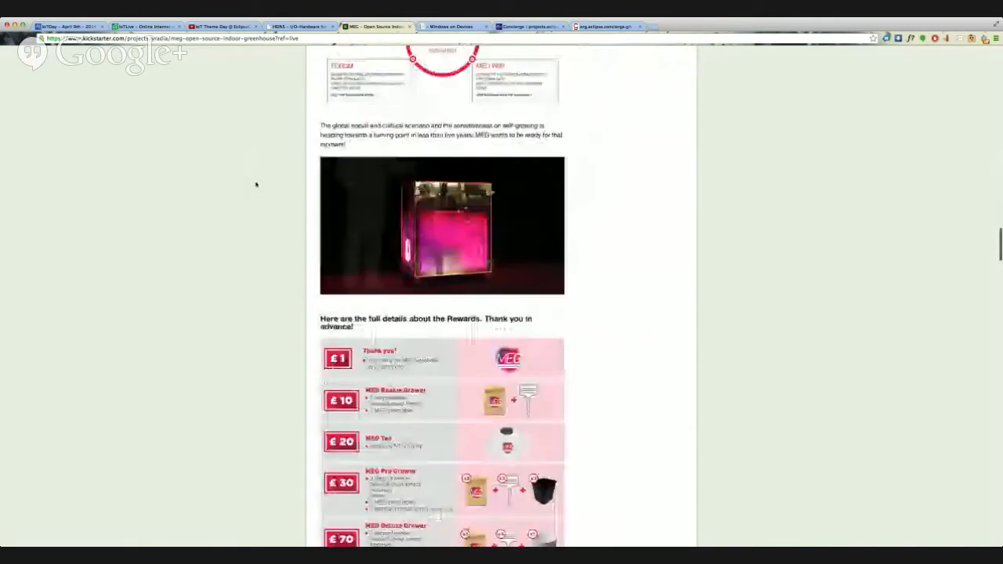
scroll(down, 3)
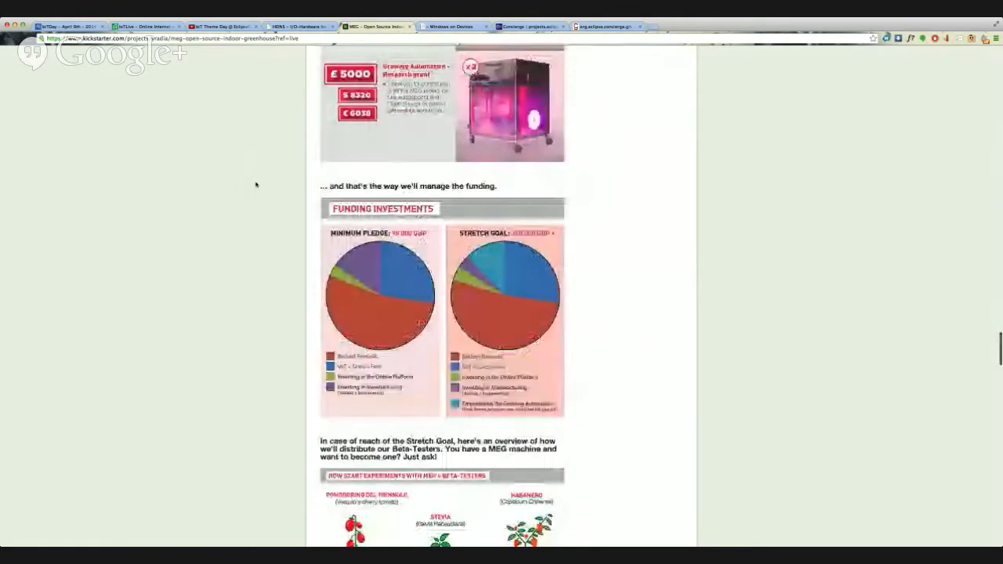
scroll(down, 3)
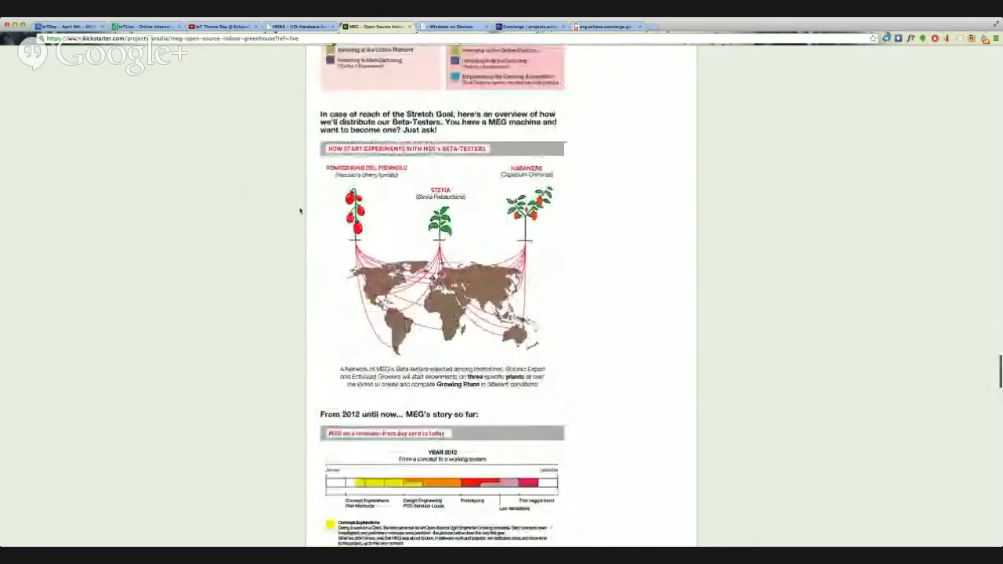
scroll(down, 3)
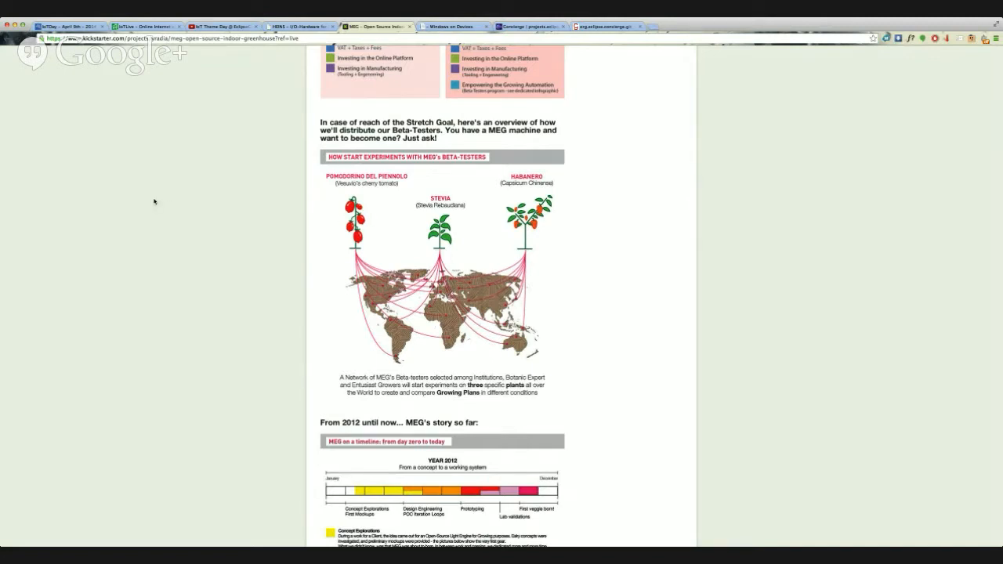
mouse_move(266, 88)
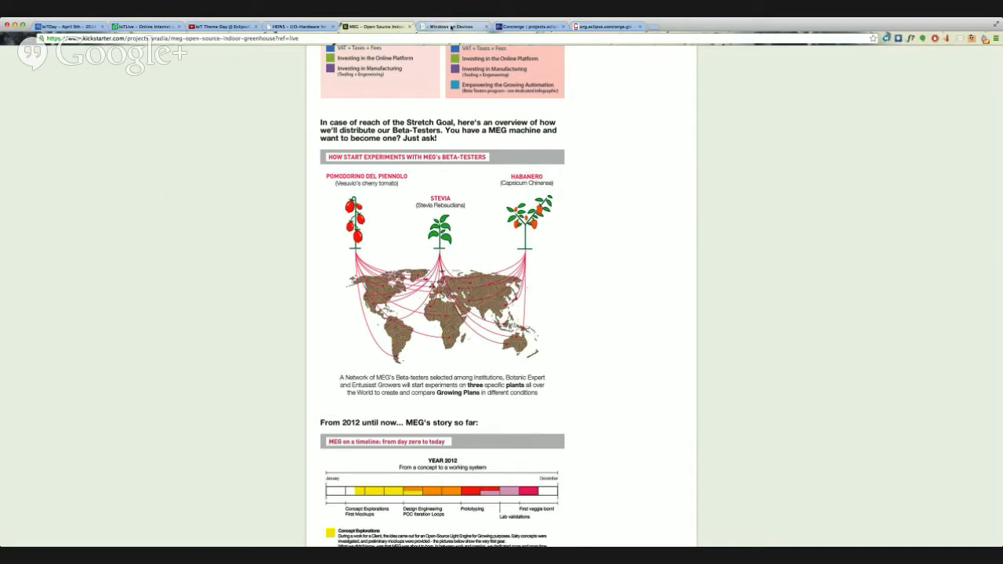
Switch to the 'Windows on Devices' tab showing the Intel Galileo board.
click(446, 26)
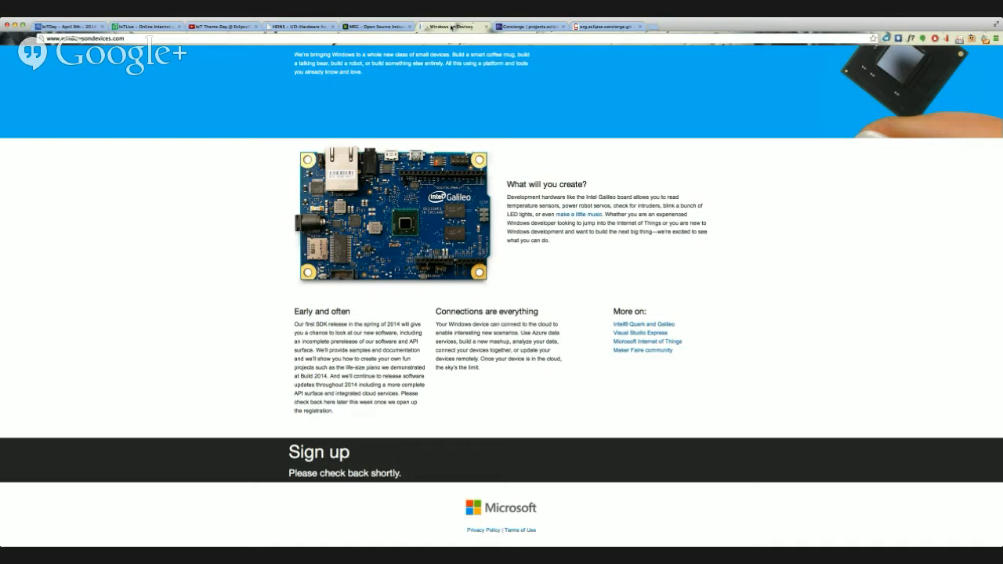
mouse_move(286, 465)
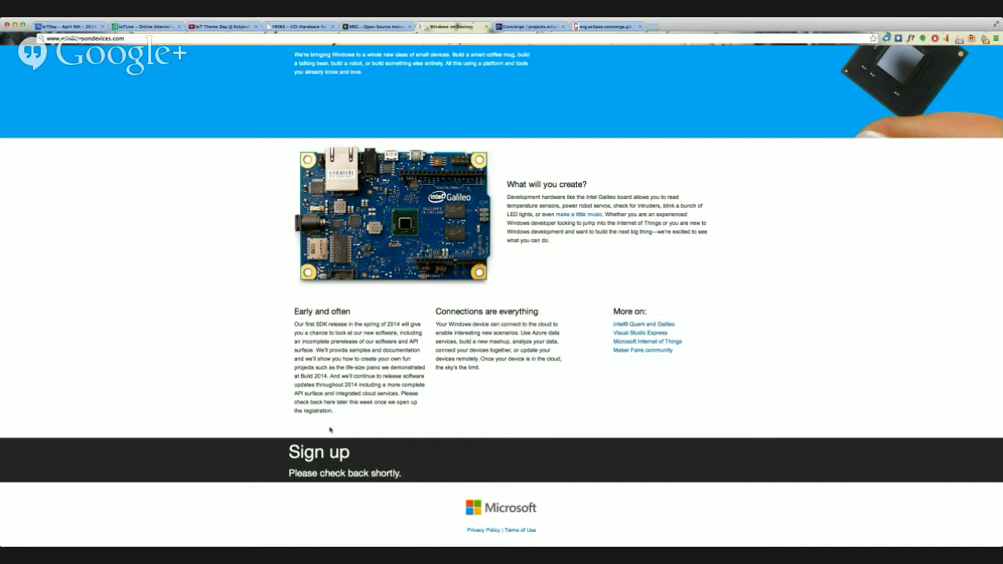
mouse_move(332, 427)
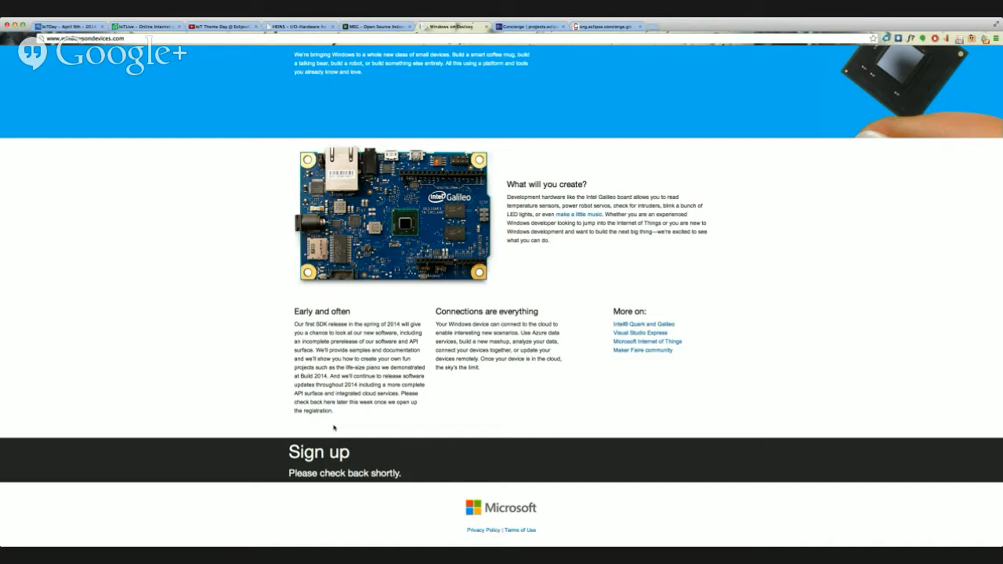
mouse_move(352, 358)
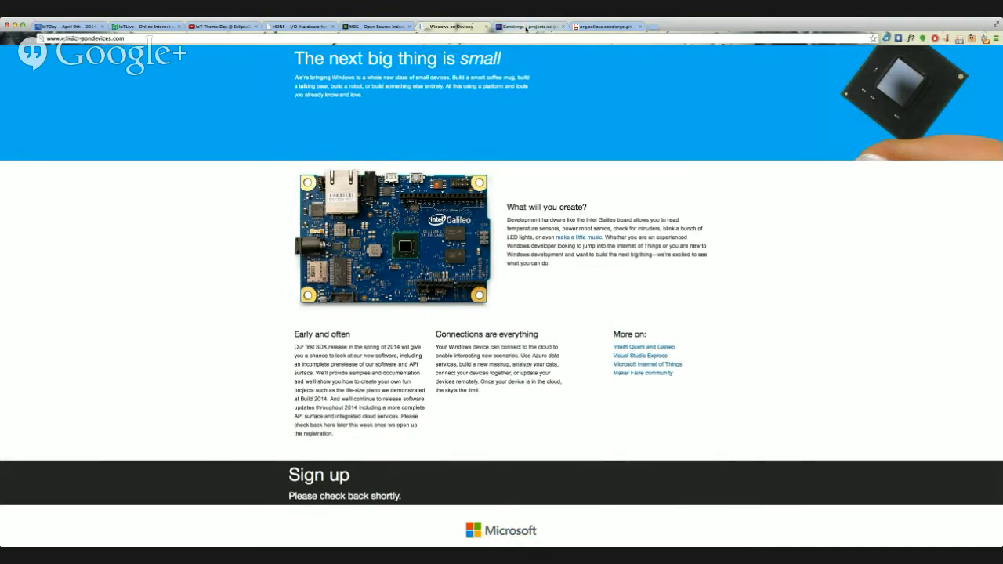
Highlight the jar-size goal on the Concierge project page, then view the org.eclipse.concierge.git summary.
click(528, 26)
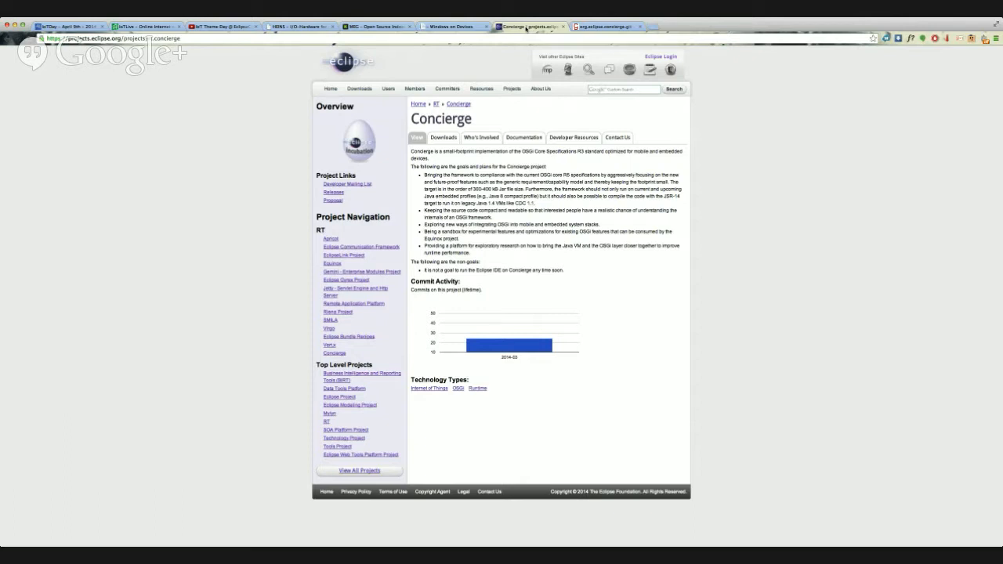
drag(470, 189, 513, 189)
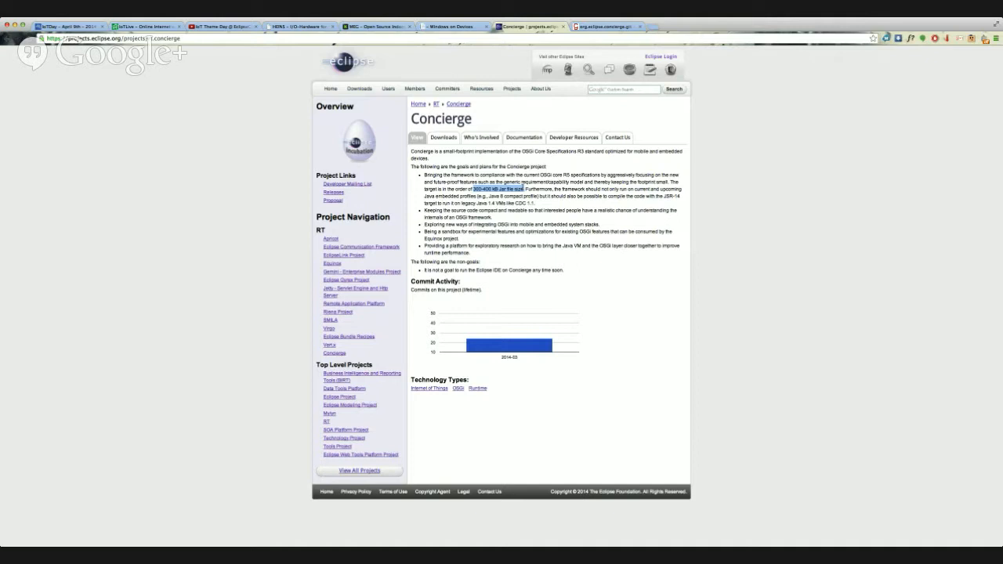
mouse_move(588, 70)
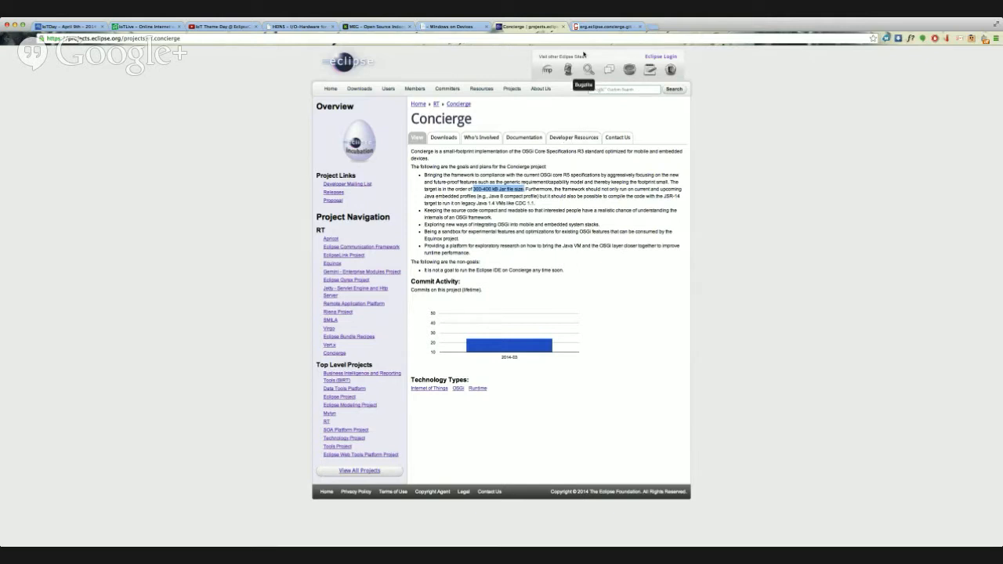
click(601, 26)
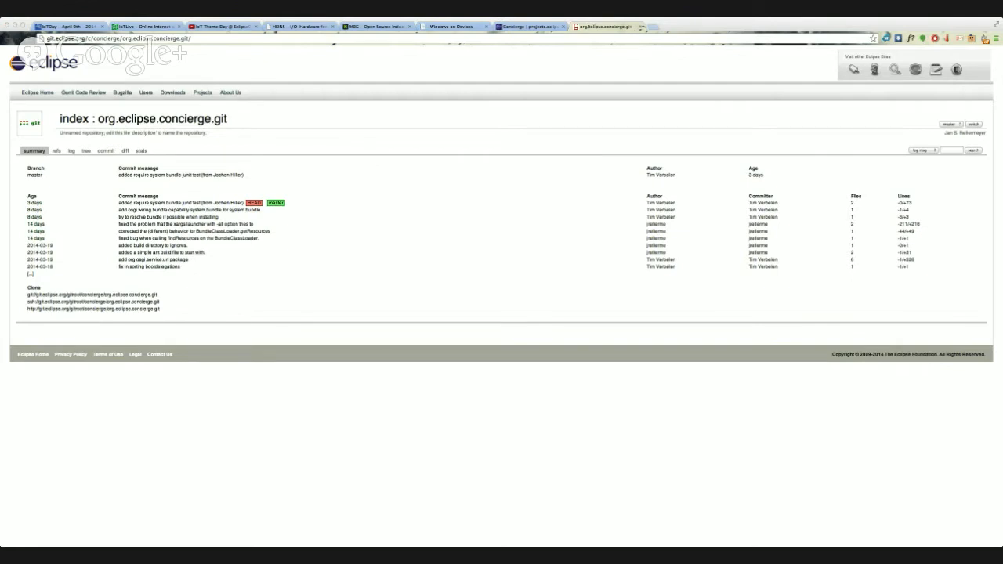
Leave the Concierge git page for the eStation Client screenshot in Windows Live Photo Gallery.
click(716, 531)
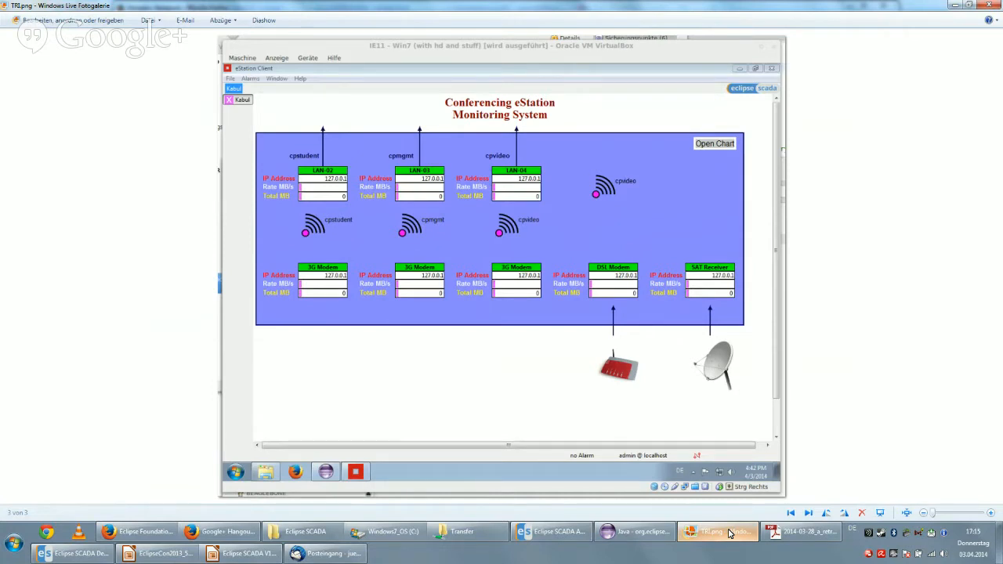
Advance the photo gallery to the PV SCADA Client screenshot eon1.png.
click(716, 532)
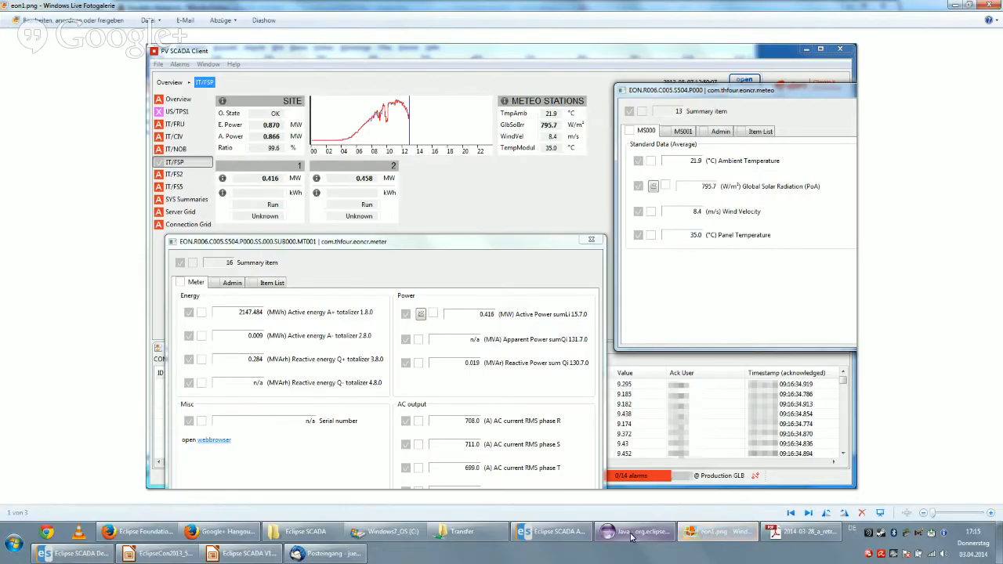
mouse_move(633, 532)
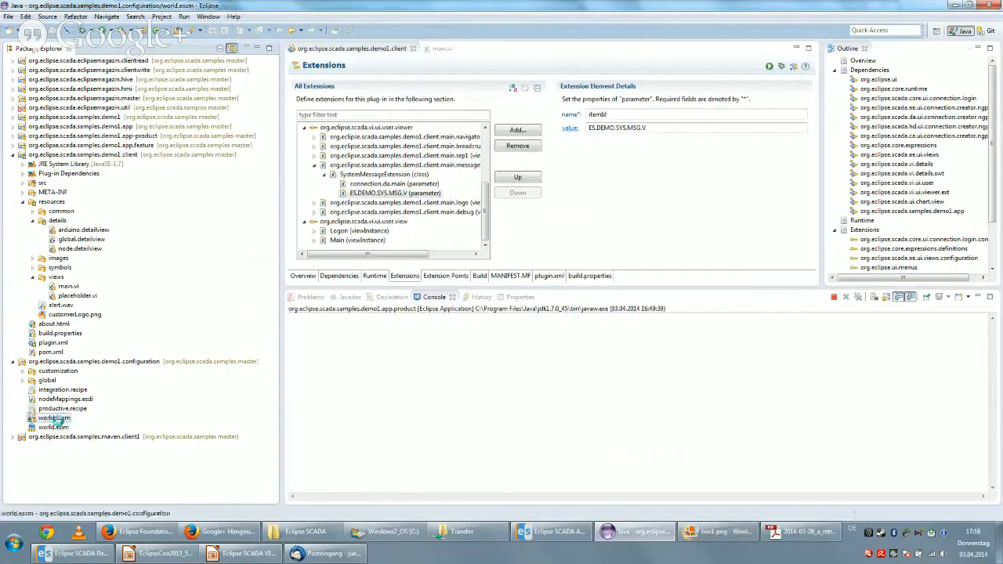
Open world.escm and expand World, Level DEMO, ARDUINO001 and SRV001 in the model tree.
double_click(54, 417)
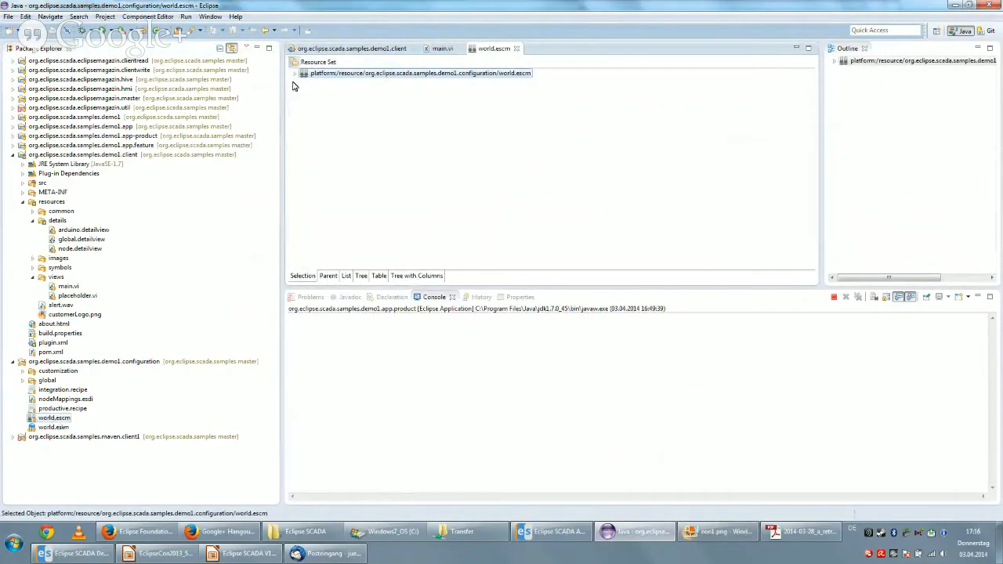
click(296, 73)
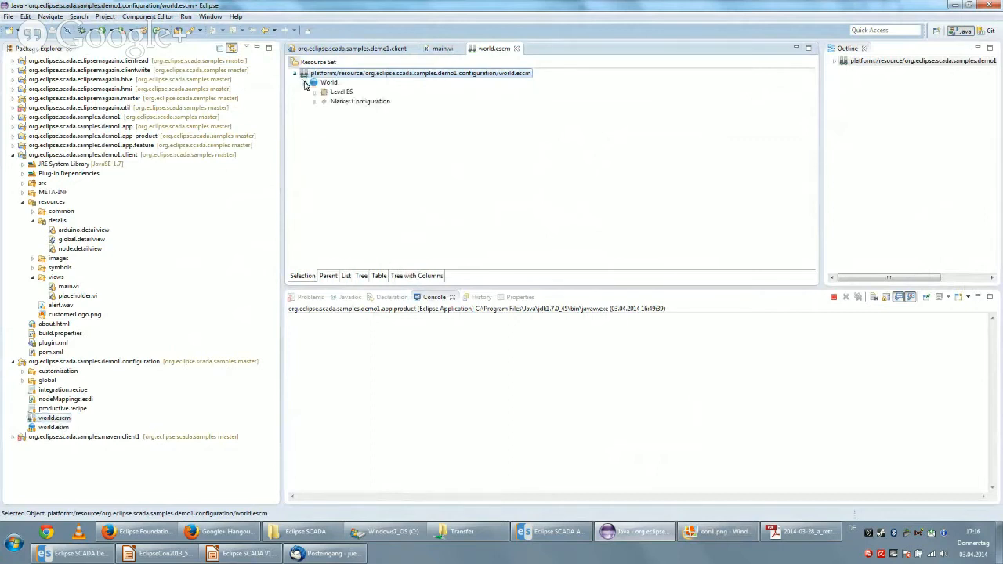
click(324, 92)
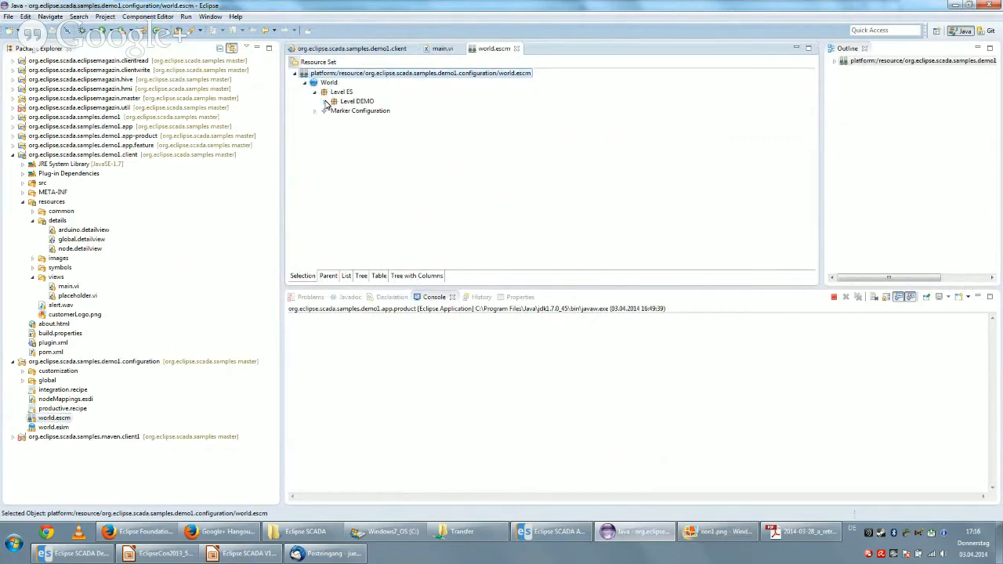
click(323, 101)
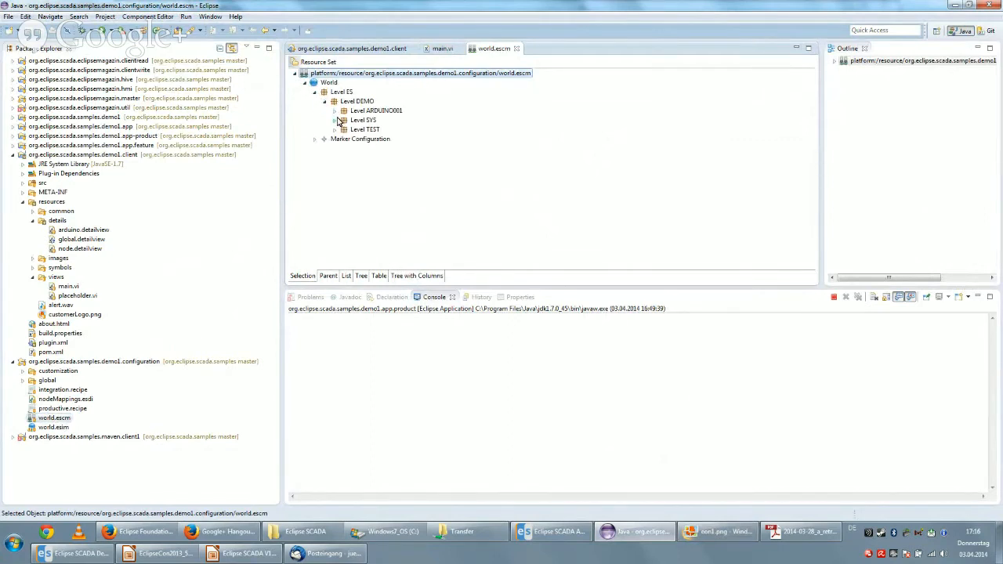
click(335, 110)
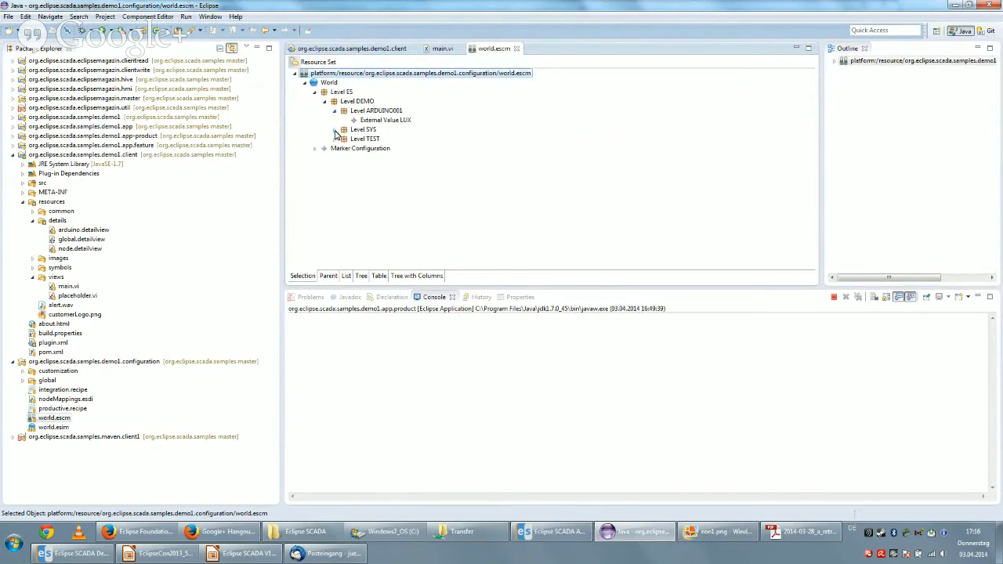
click(335, 129)
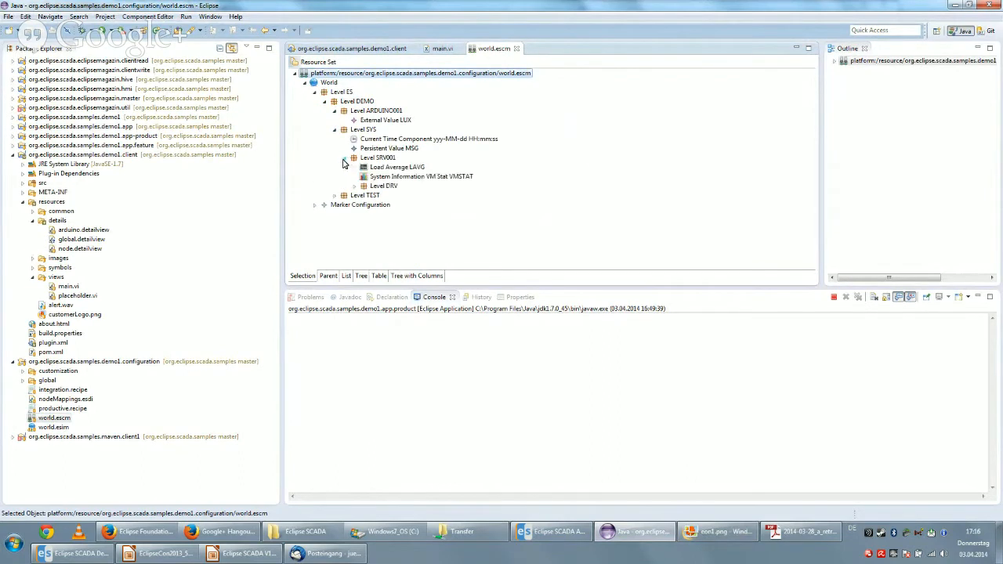
click(344, 195)
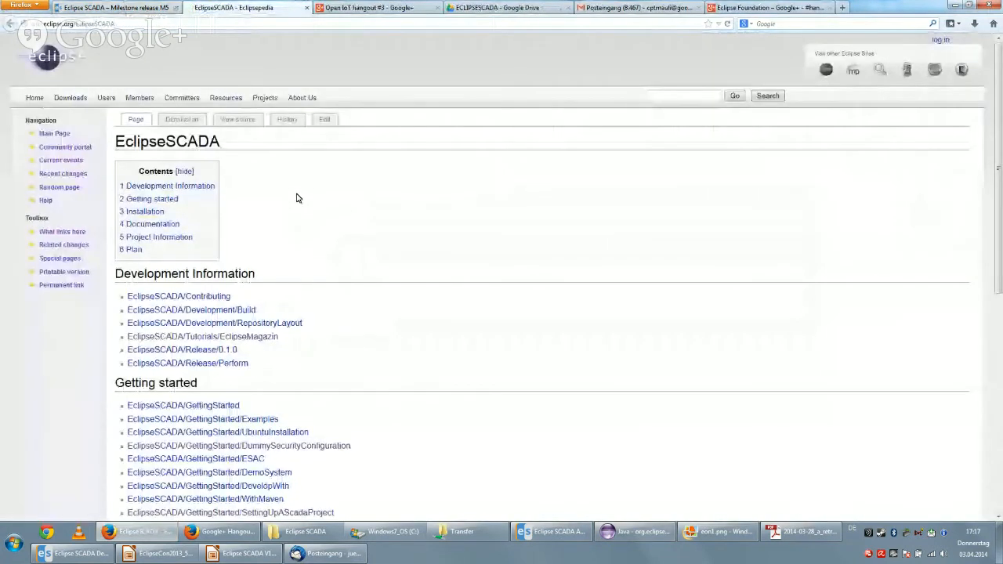
scroll(down, 3)
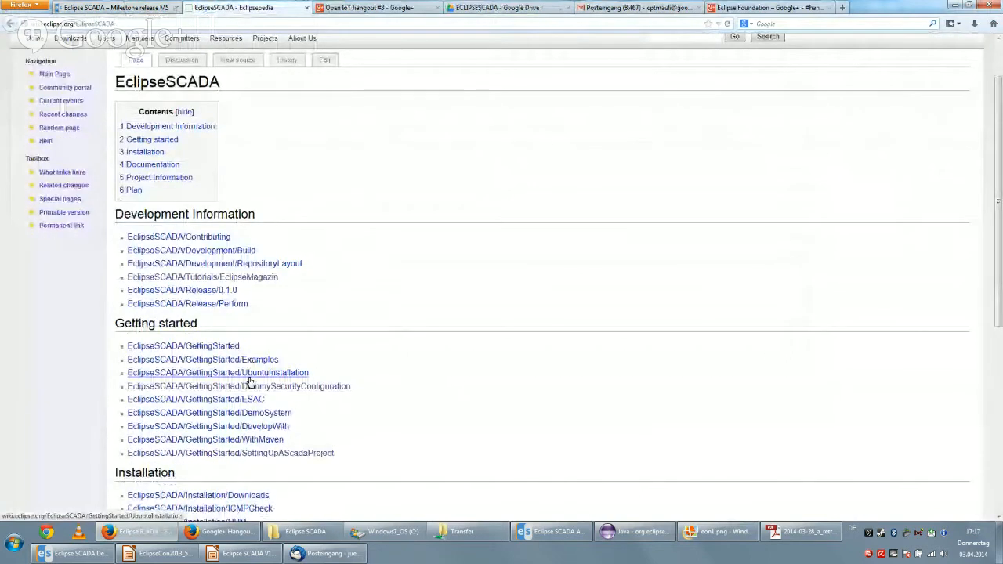
mouse_move(297, 453)
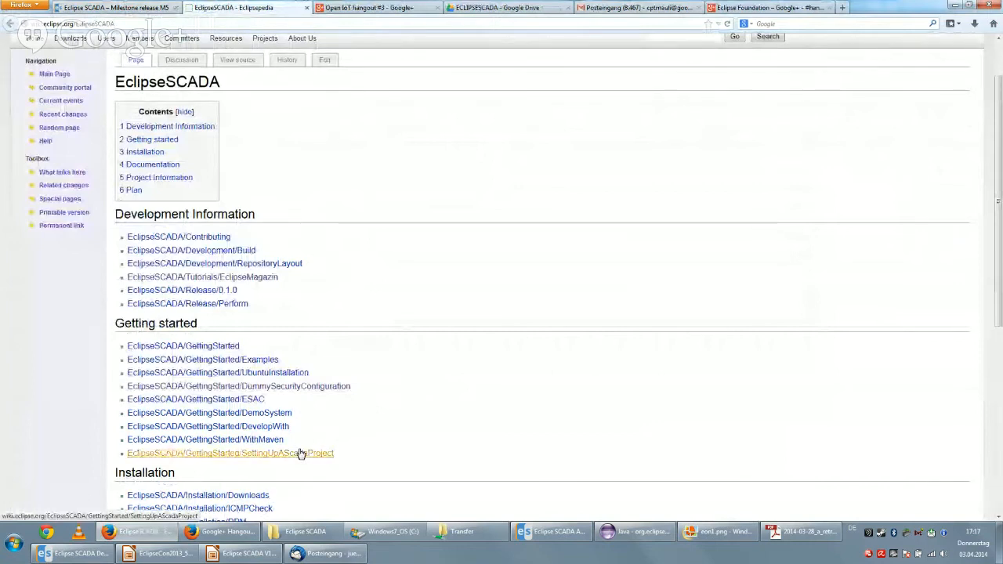
click(229, 453)
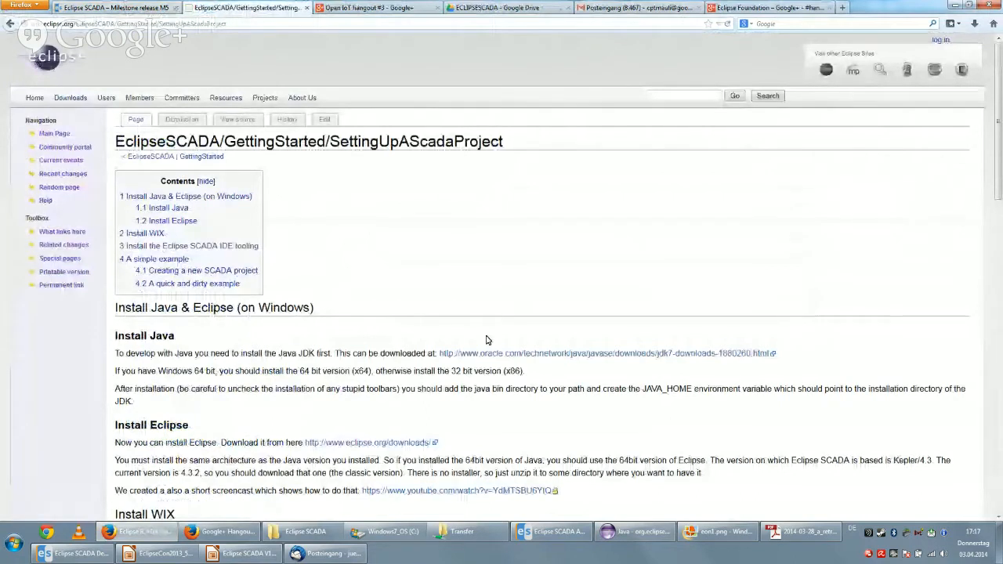
scroll(down, 3)
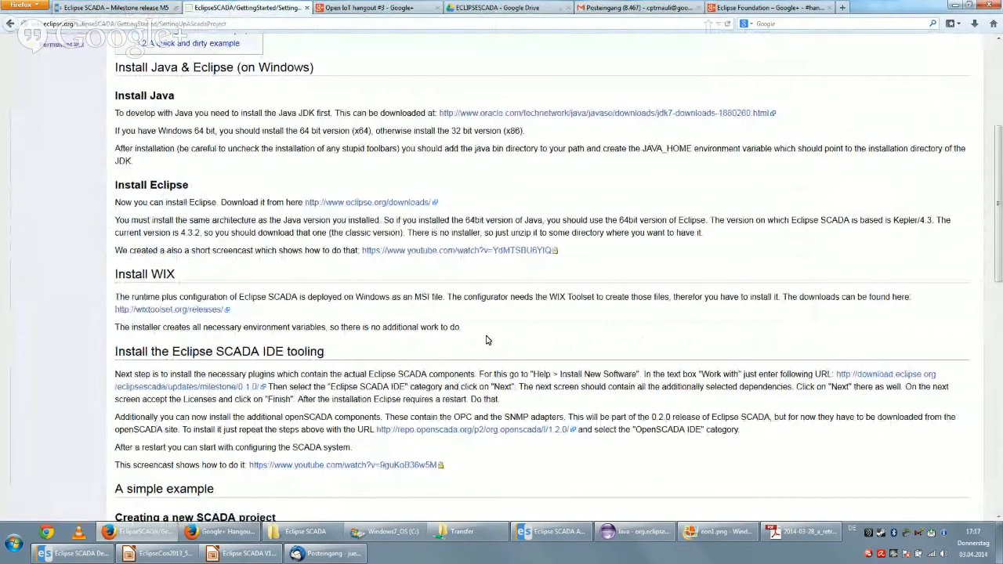
scroll(down, 3)
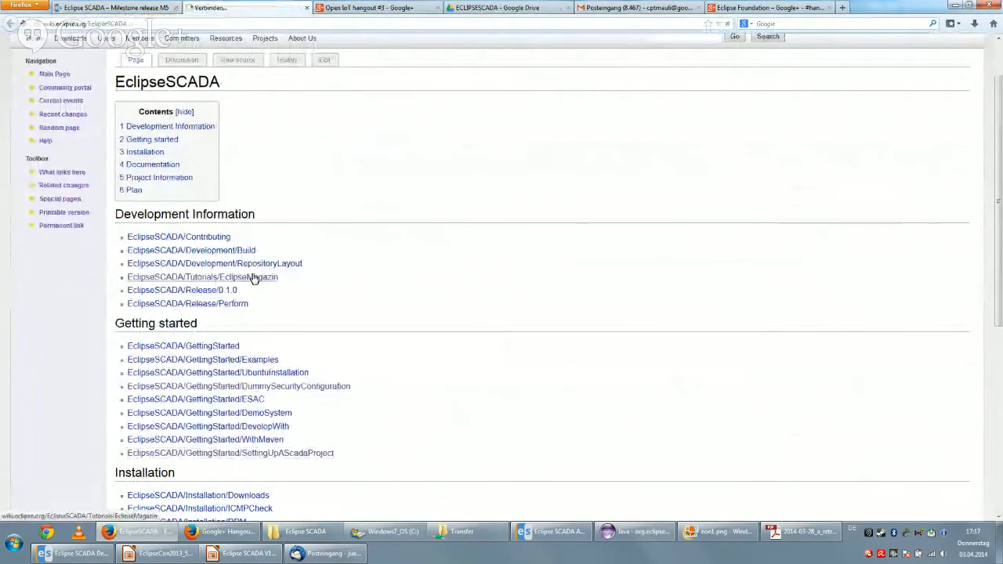
Open the EclipseMagazin tutorial and scroll down to the 'A simple client' code and output.
click(202, 276)
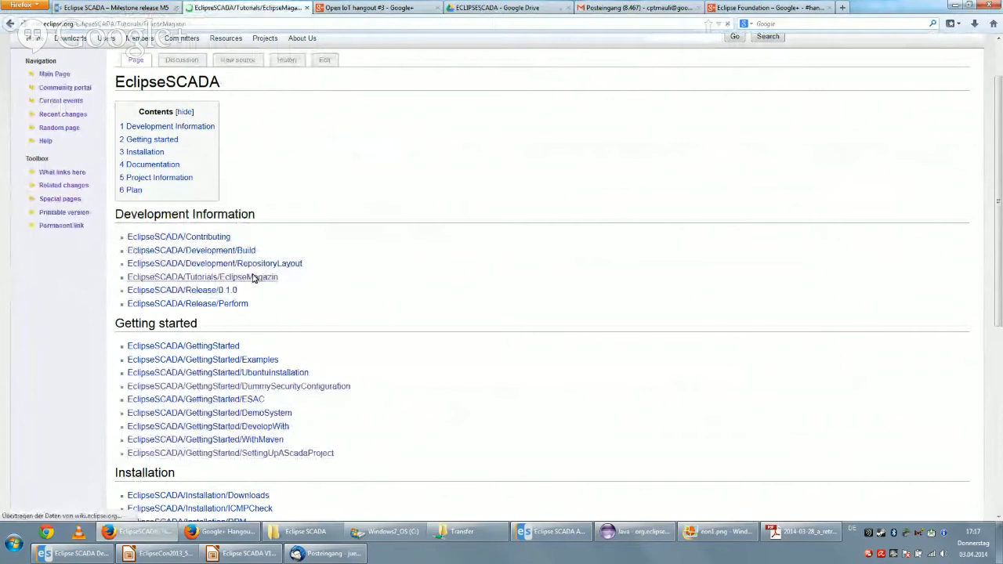
click(202, 277)
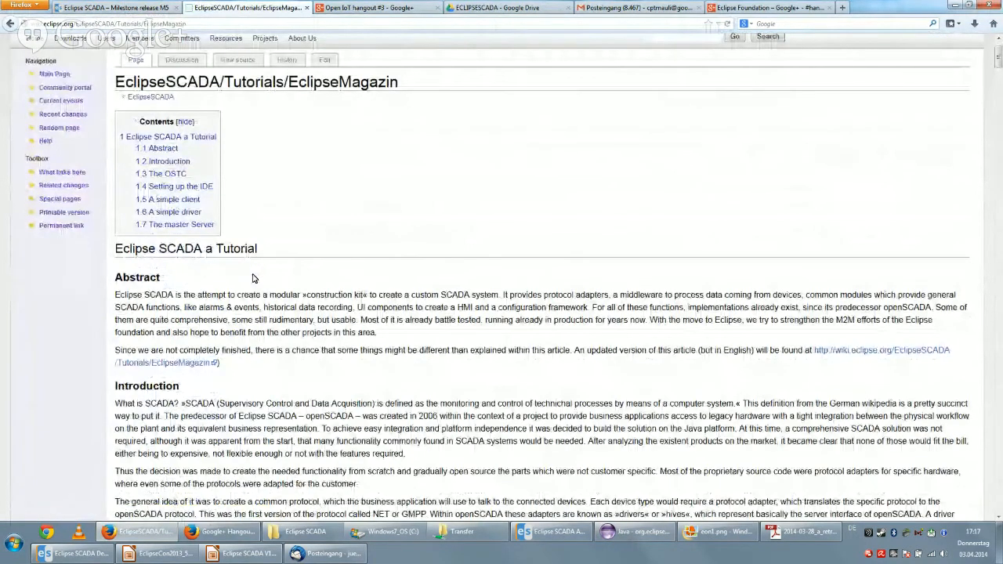
scroll(down, 3)
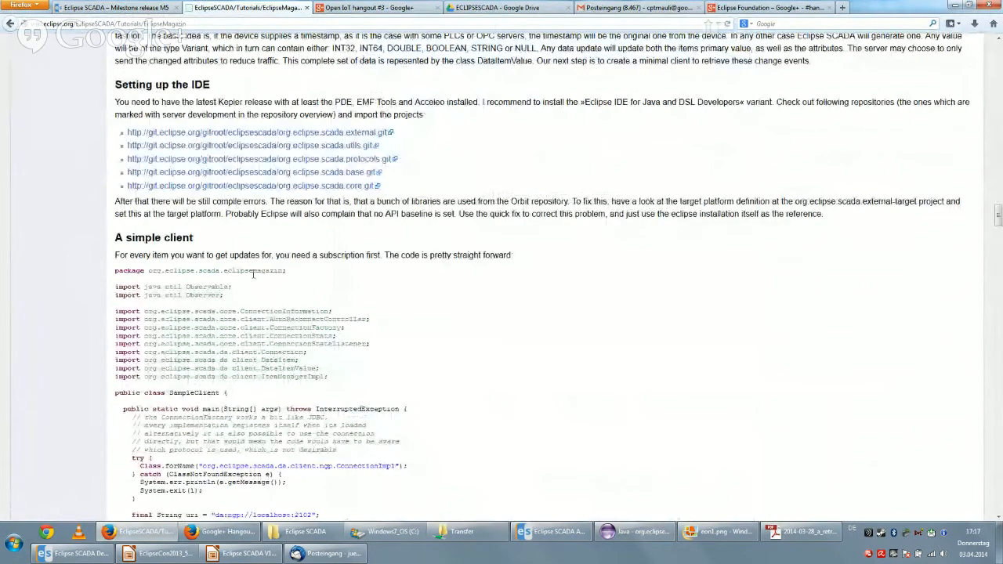
scroll(down, 3)
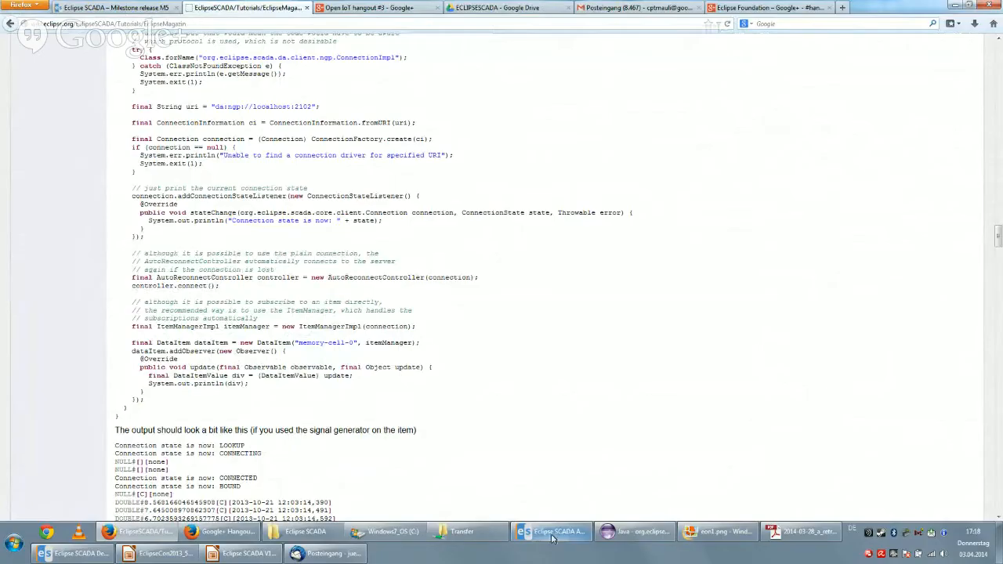
Show the Eclipse SCADA Demo Client with live SRV001 CPU idle and Arduino luminosity readings.
click(552, 531)
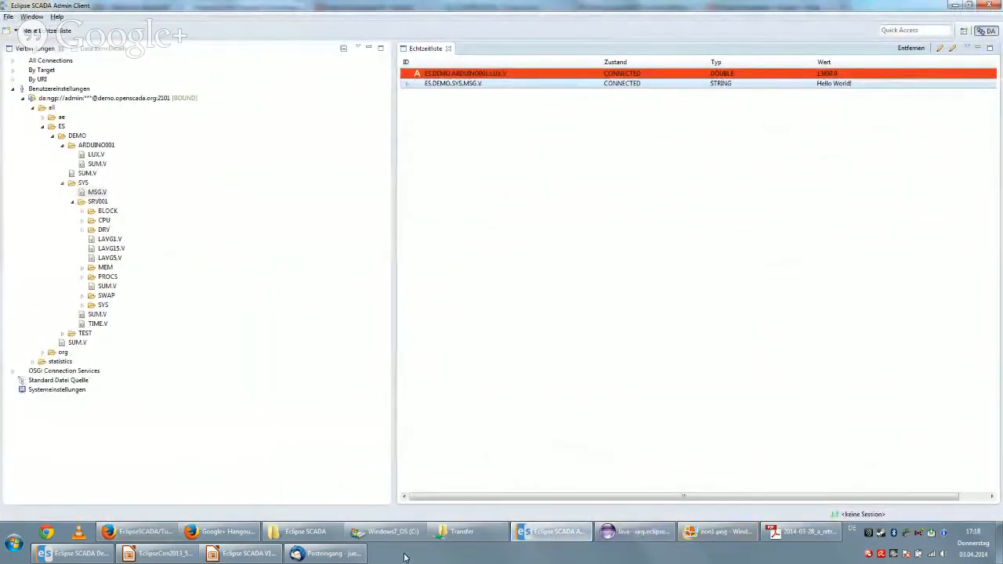
click(75, 553)
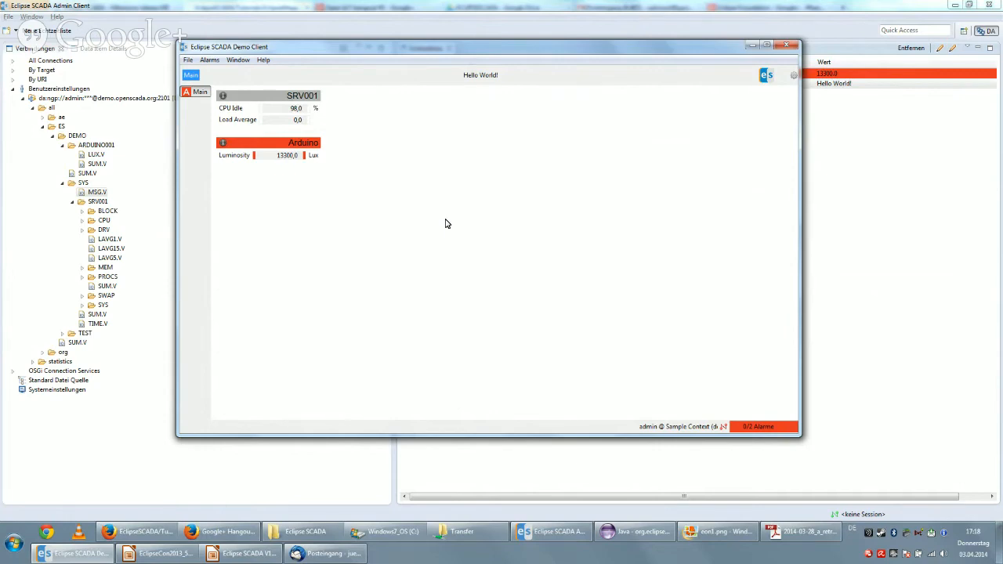
mouse_move(799, 531)
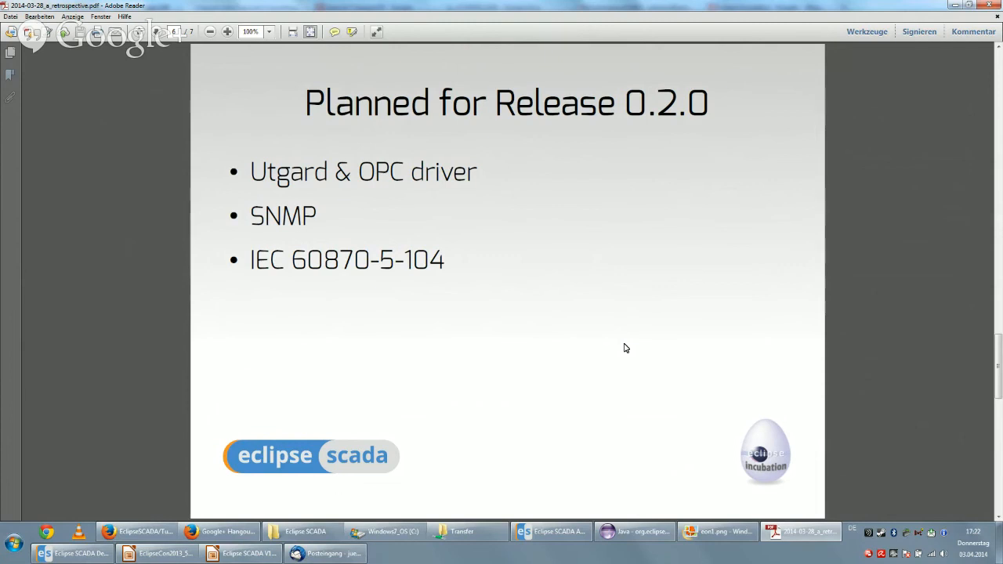
mouse_move(296, 439)
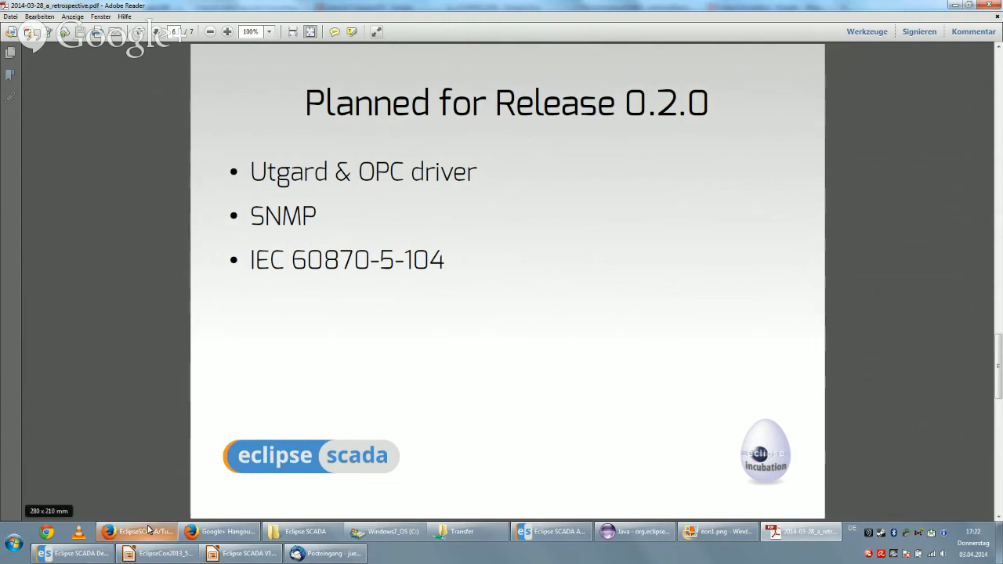
Return from the Release 0.2.0 roadmap slide to the EclipseMagazin tutorial's client code.
click(137, 531)
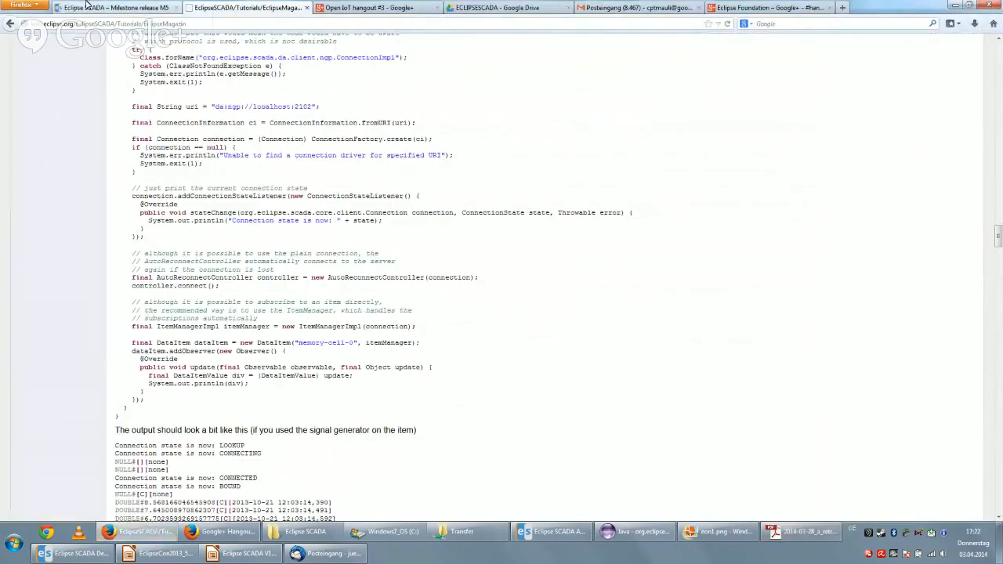